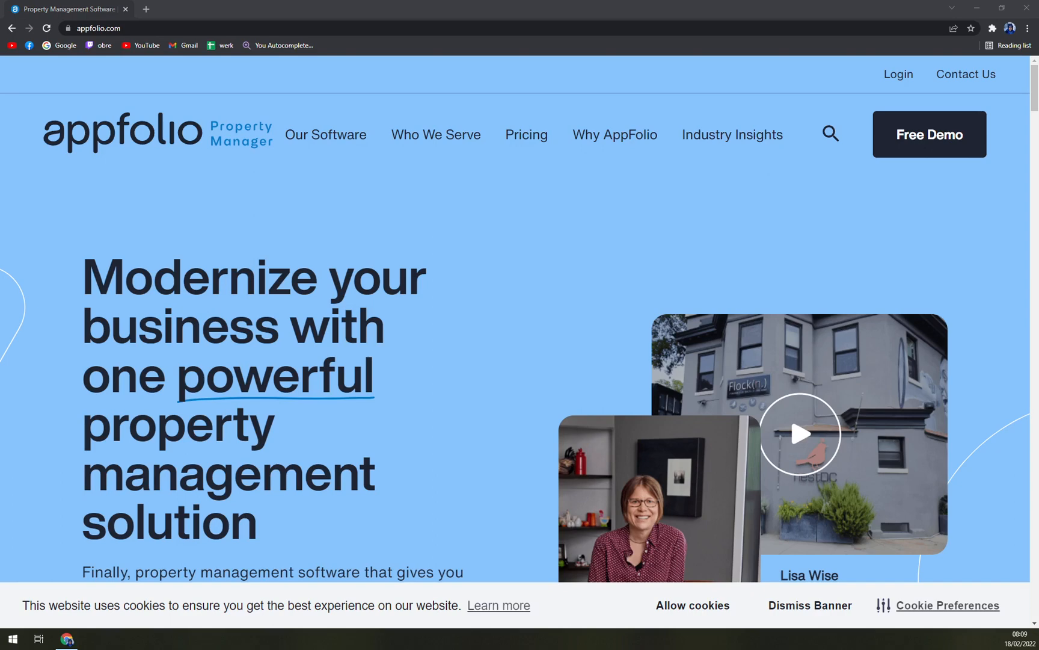
mouse_move(147, 8)
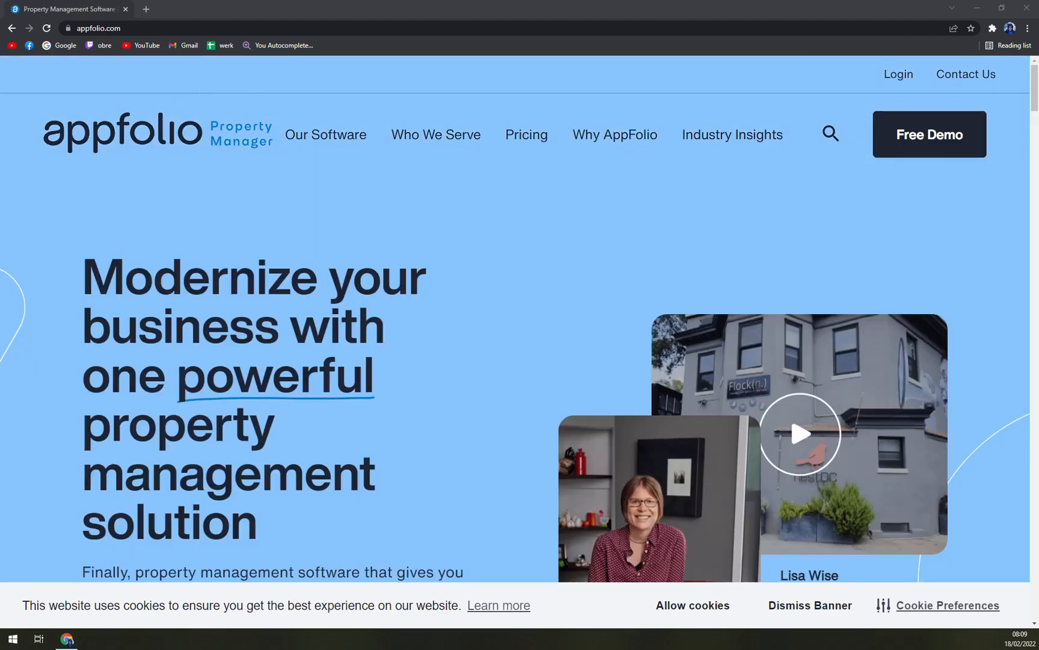
Scroll past the residential portfolio section to the Communication & Service feature details
scroll(down, 3)
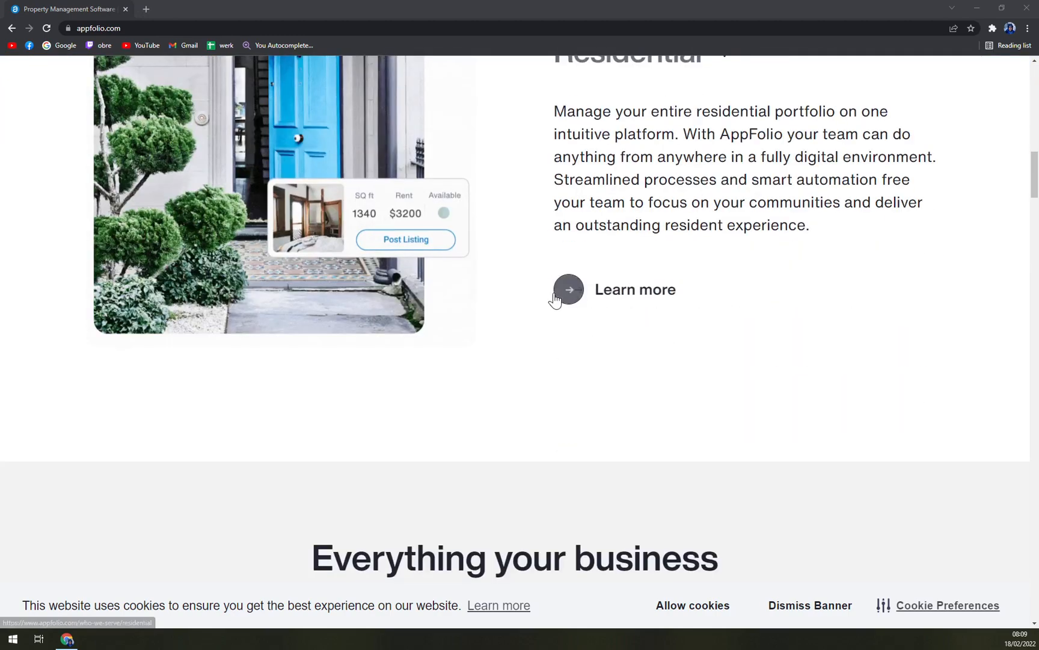
scroll(up, 3)
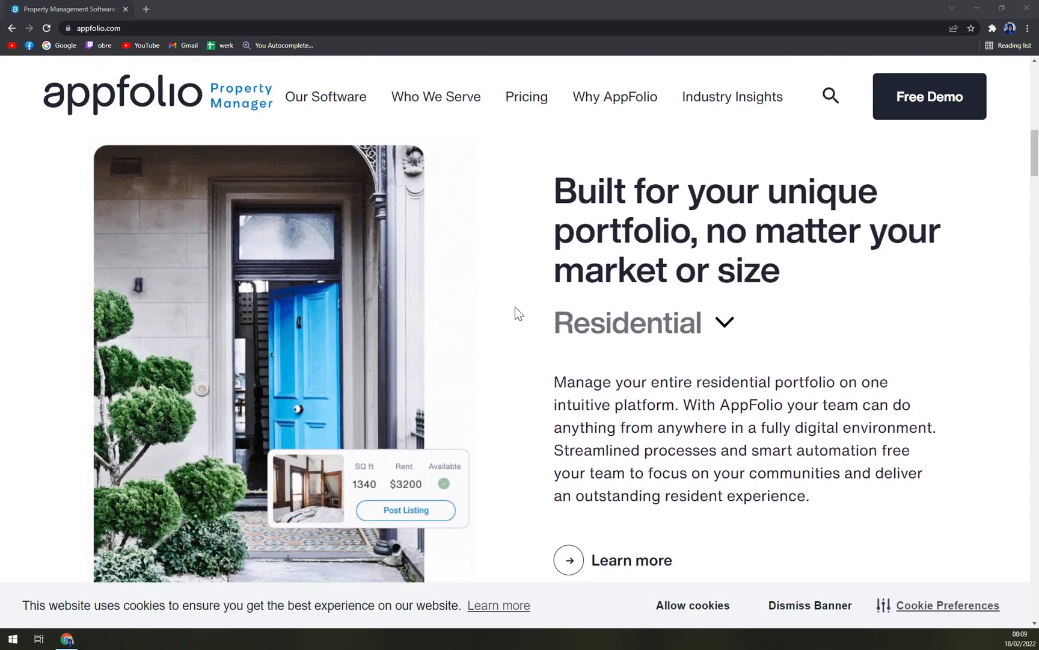
mouse_move(523, 312)
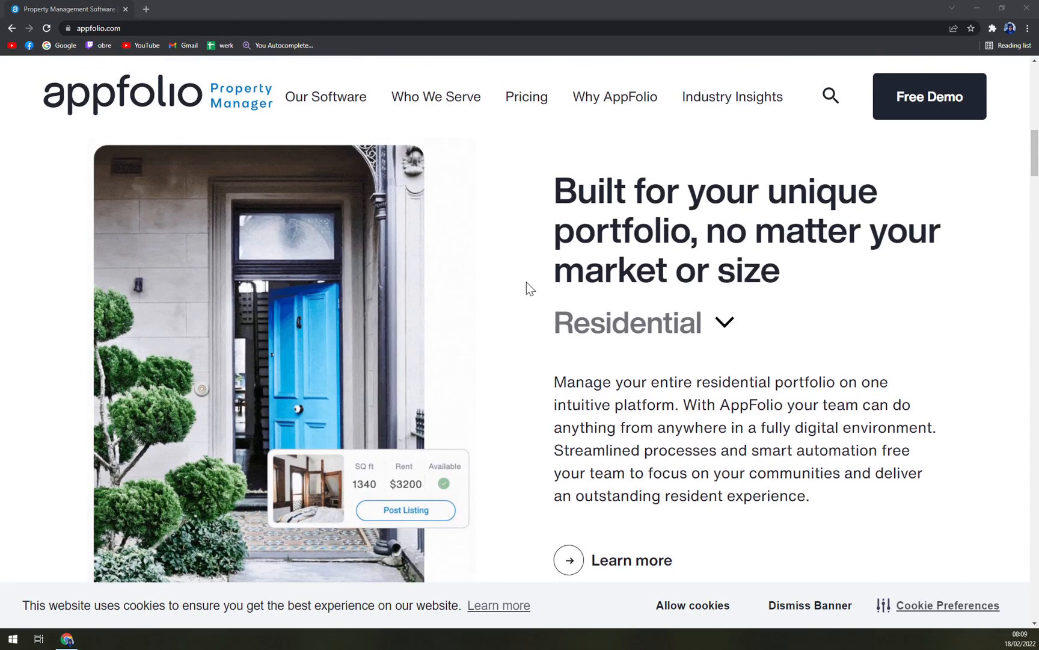
mouse_move(522, 290)
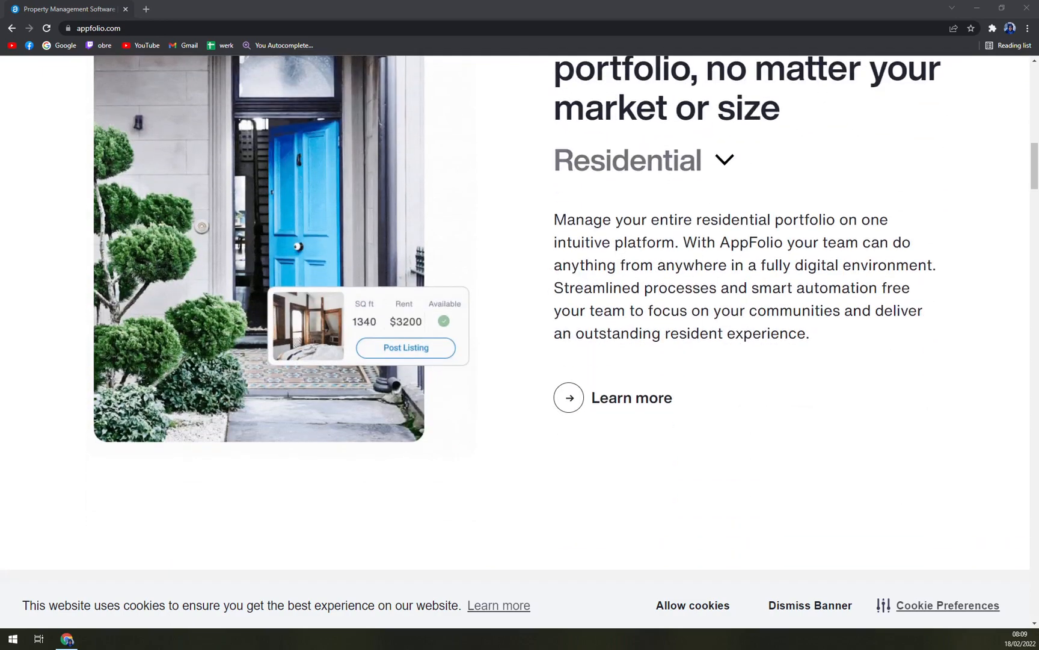
scroll(down, 3)
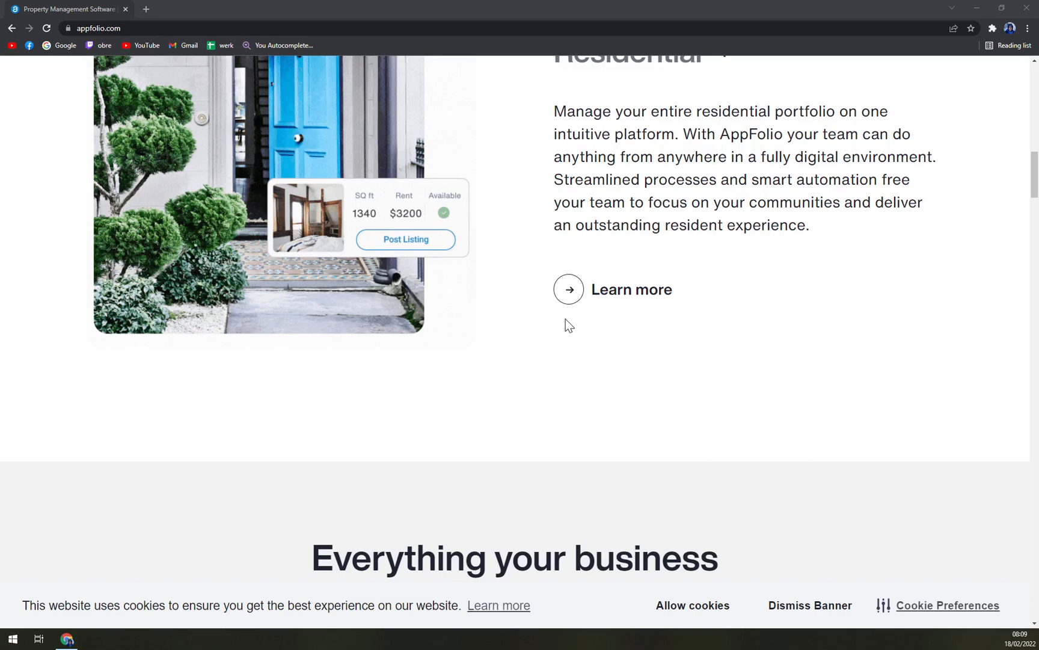
scroll(down, 3)
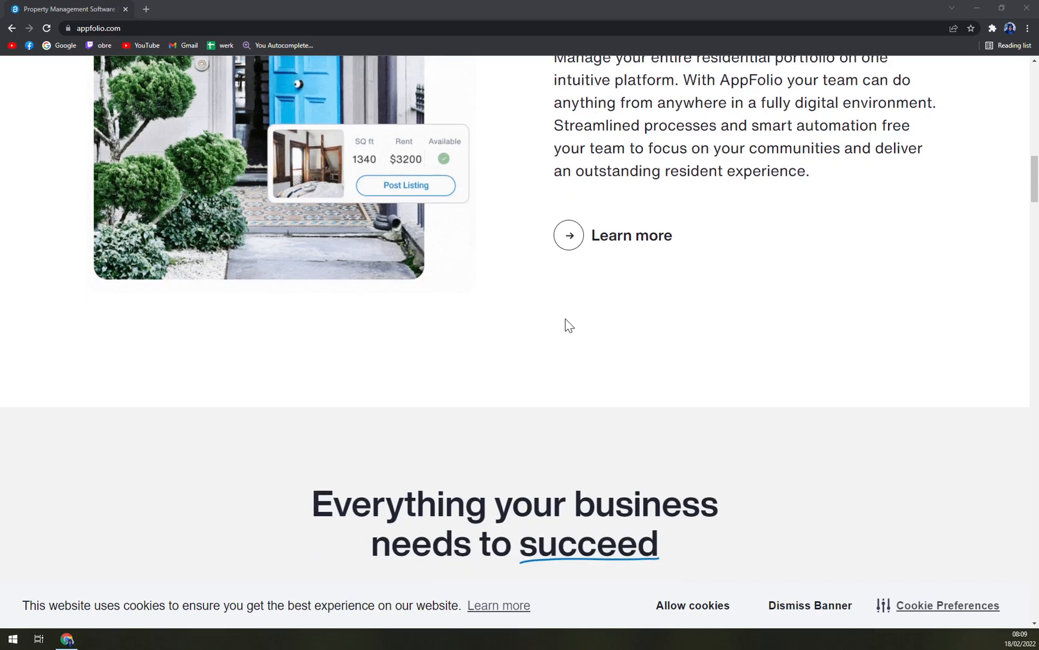
scroll(down, 3)
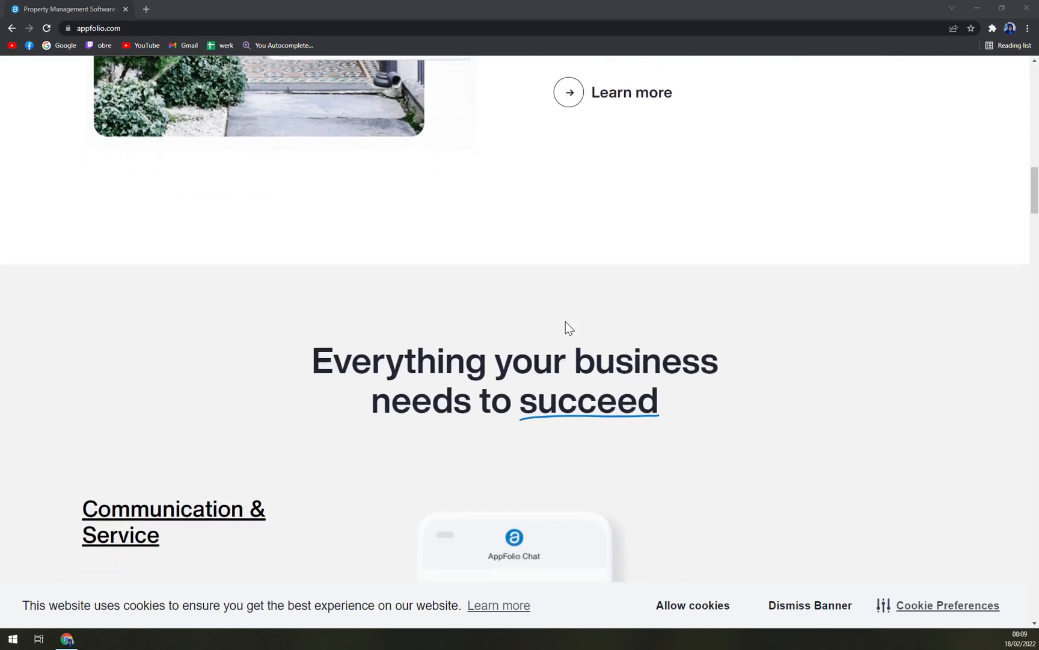
scroll(down, 3)
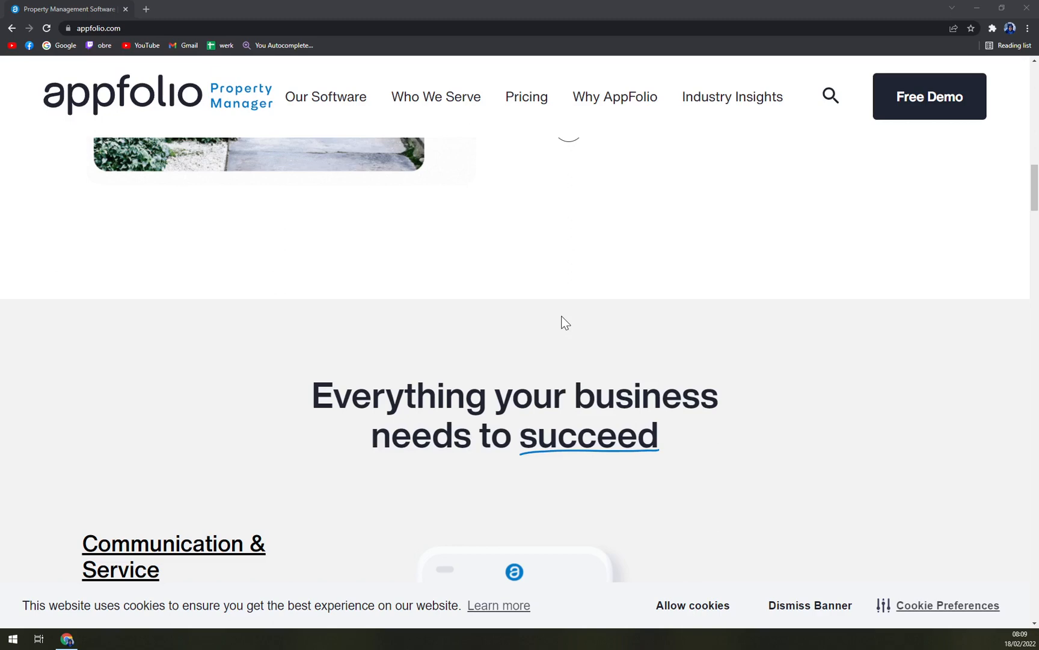
mouse_move(567, 320)
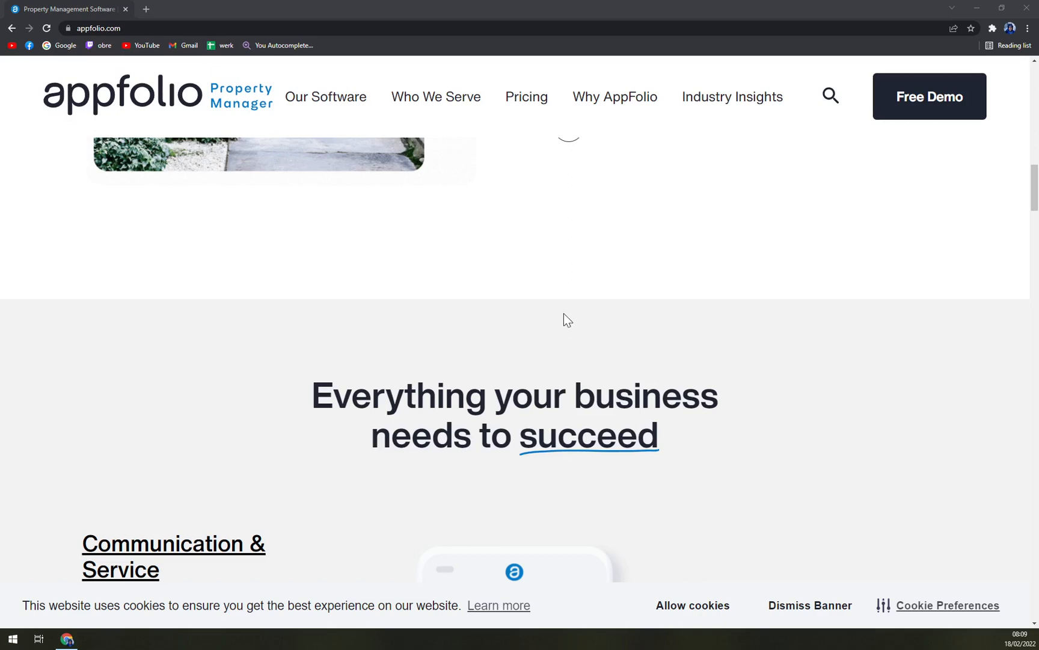
scroll(down, 3)
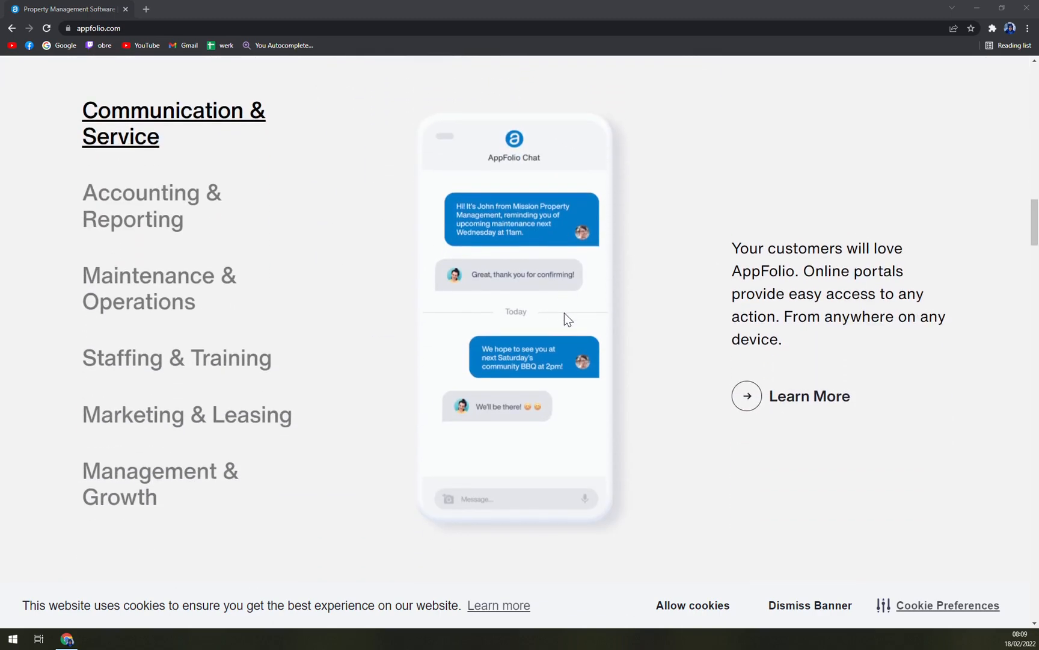
Scroll to the hero section showing the Book a Demo prompt and customer testimonial
scroll(down, 3)
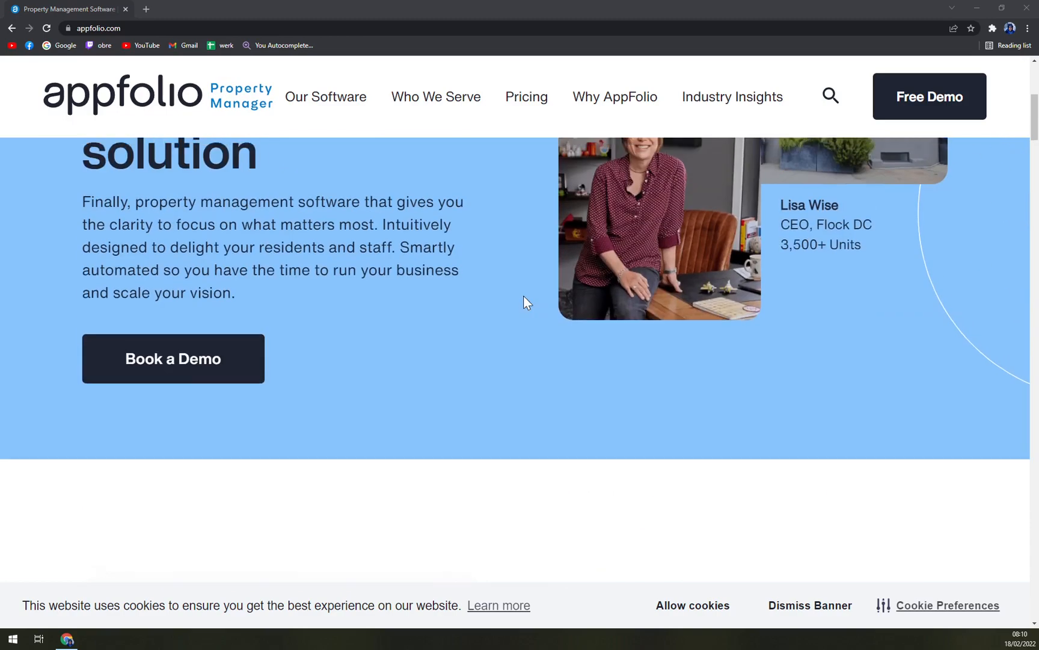
scroll(up, 3)
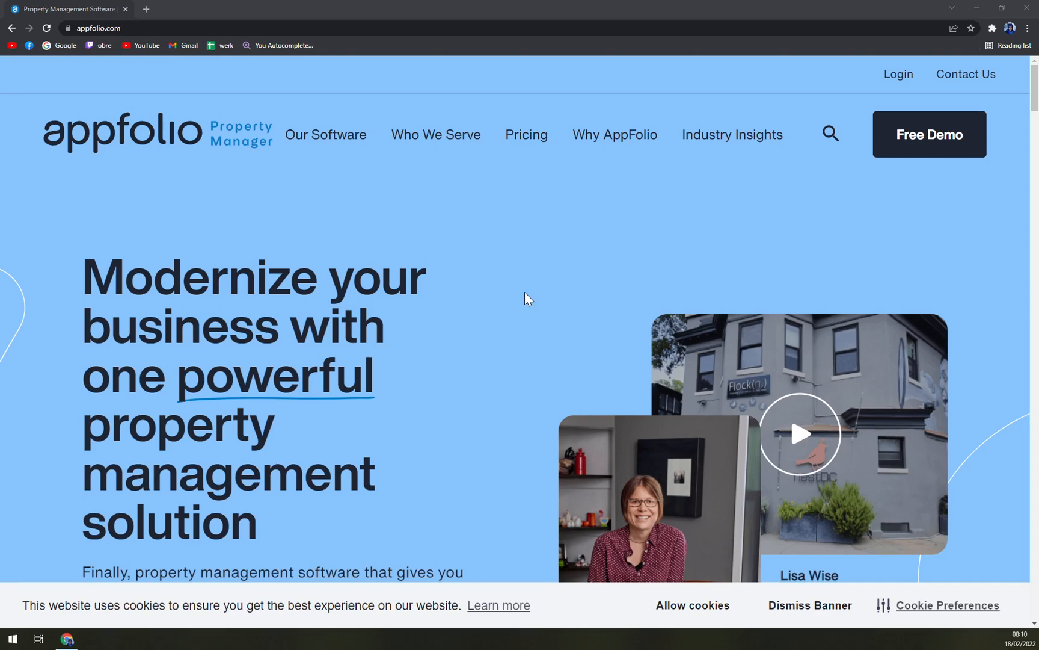
mouse_move(495, 297)
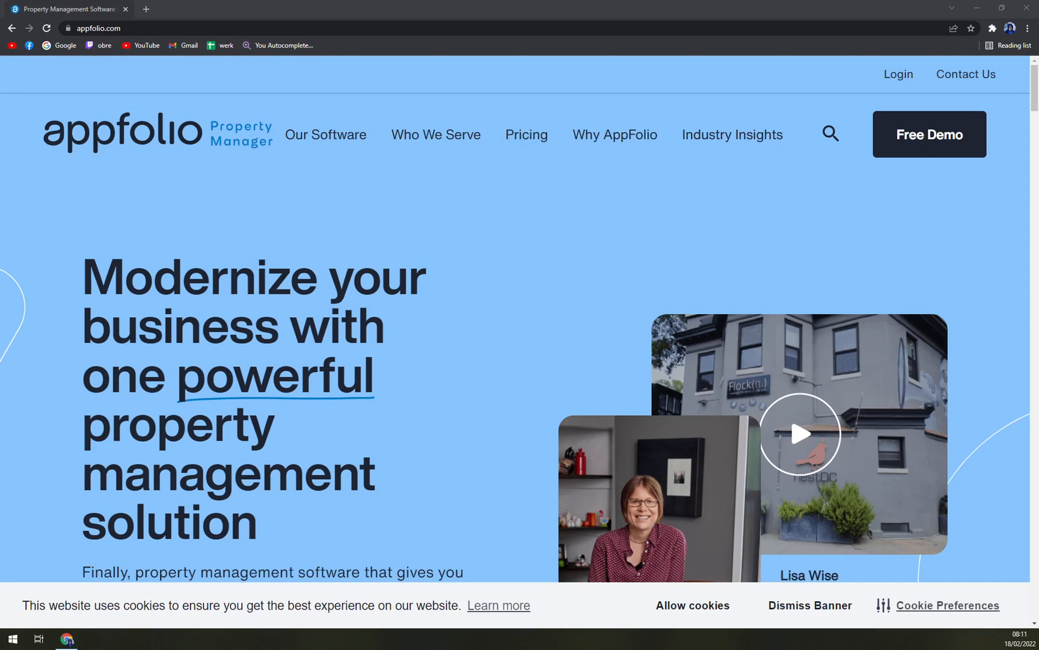
mouse_move(652, 317)
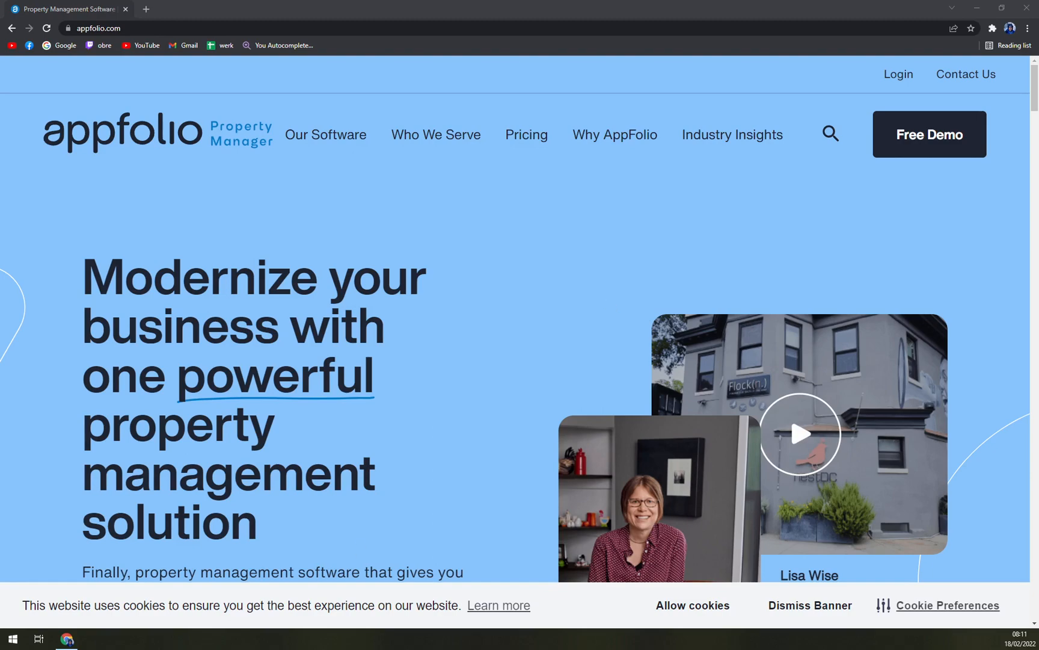
scroll(down, 3)
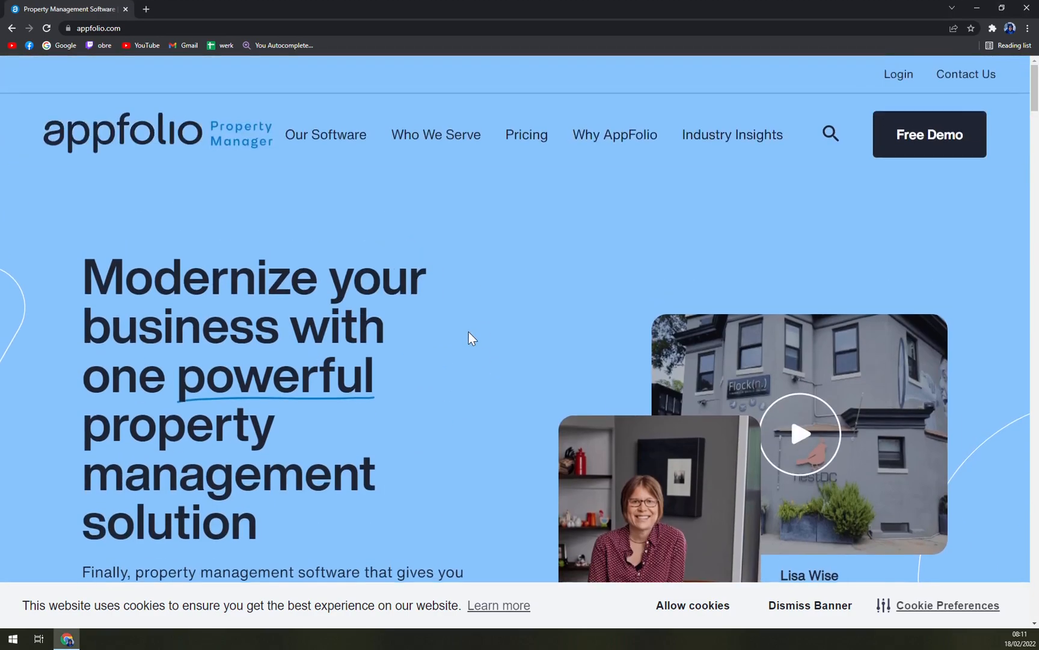
mouse_move(443, 322)
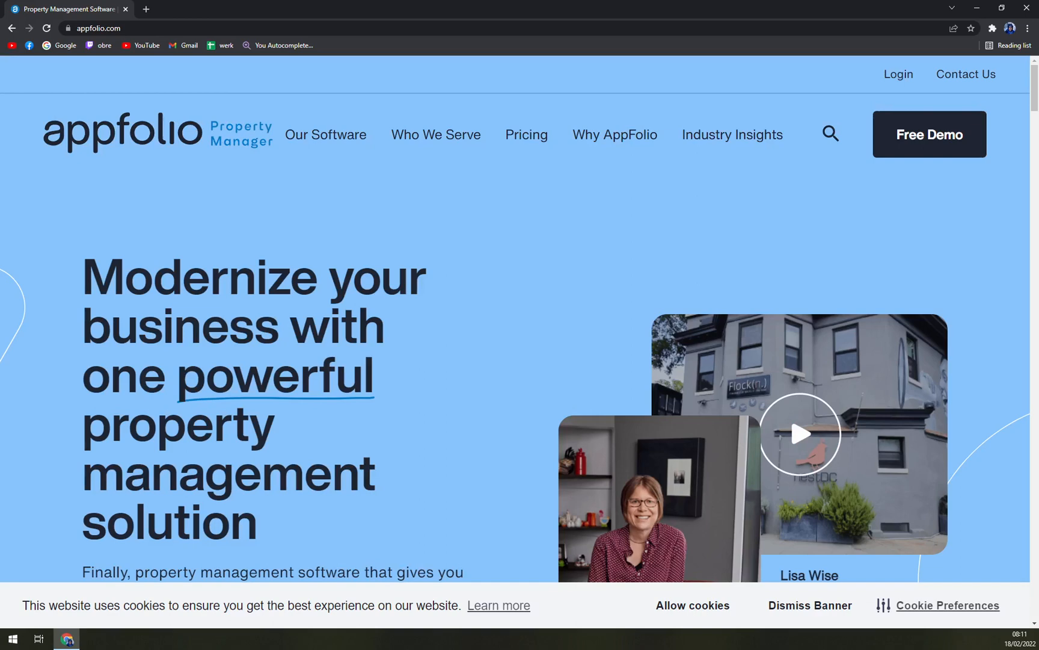
mouse_move(509, 259)
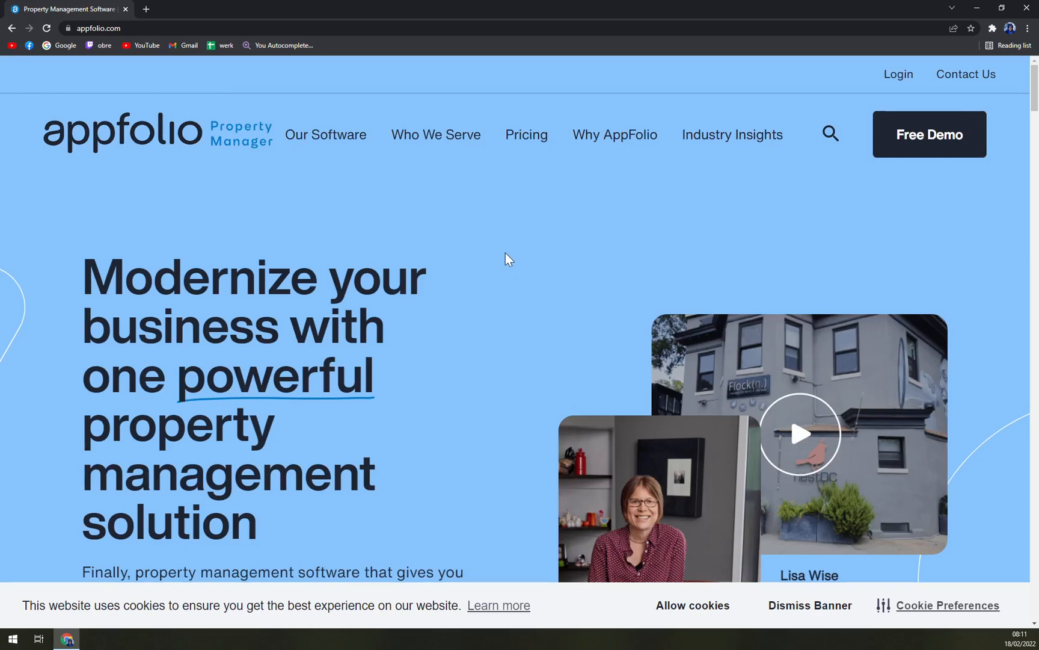
mouse_move(512, 256)
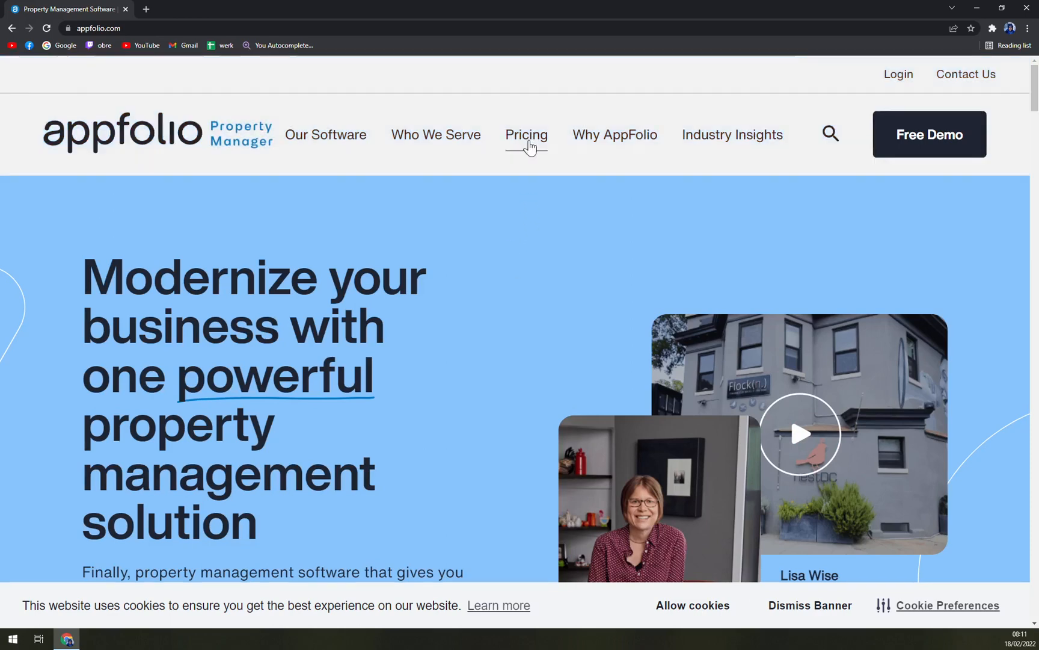
click(527, 134)
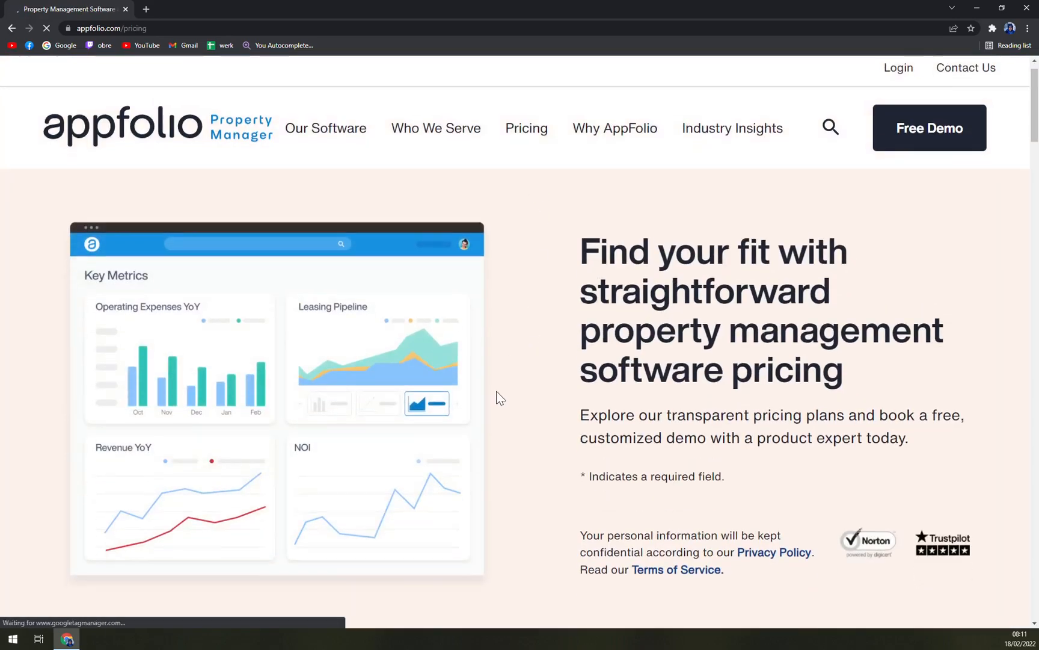
scroll(down, 3)
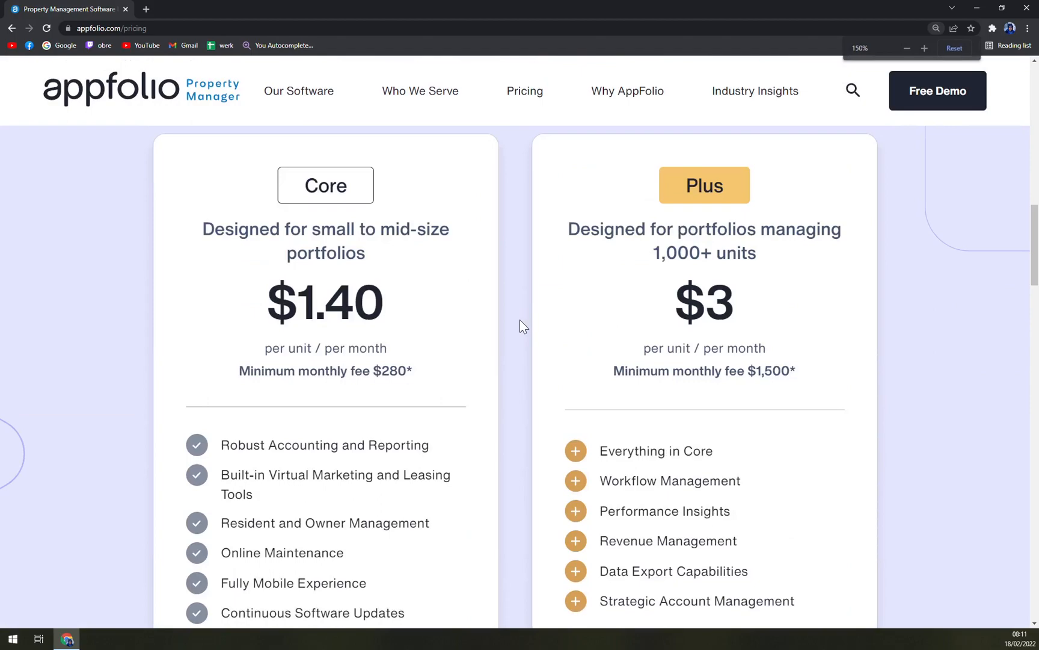
scroll(up, 3)
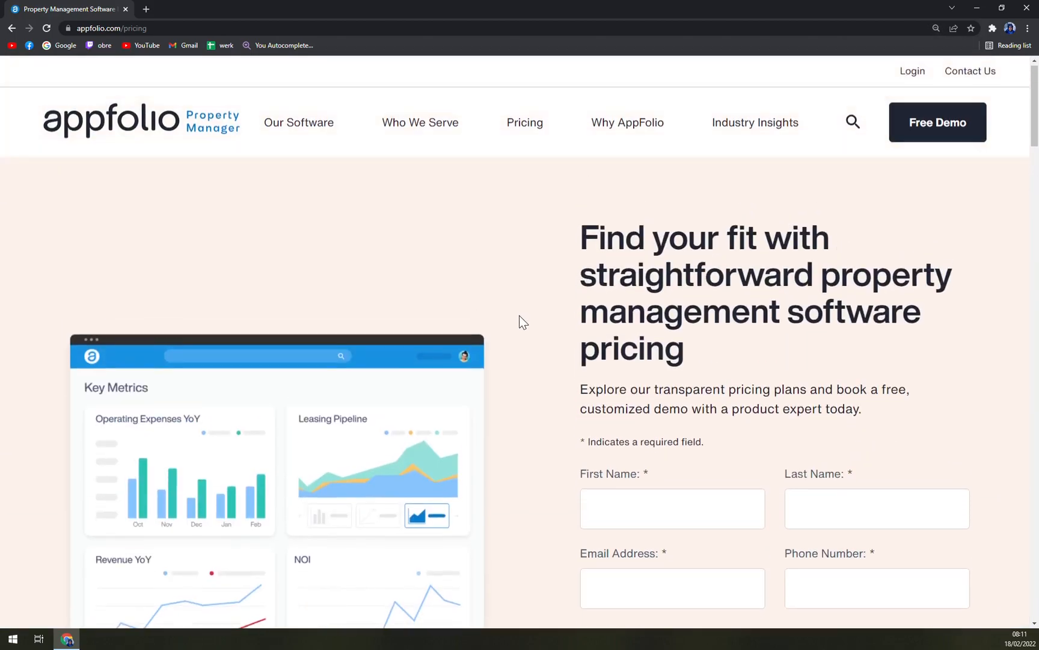
scroll(down, 3)
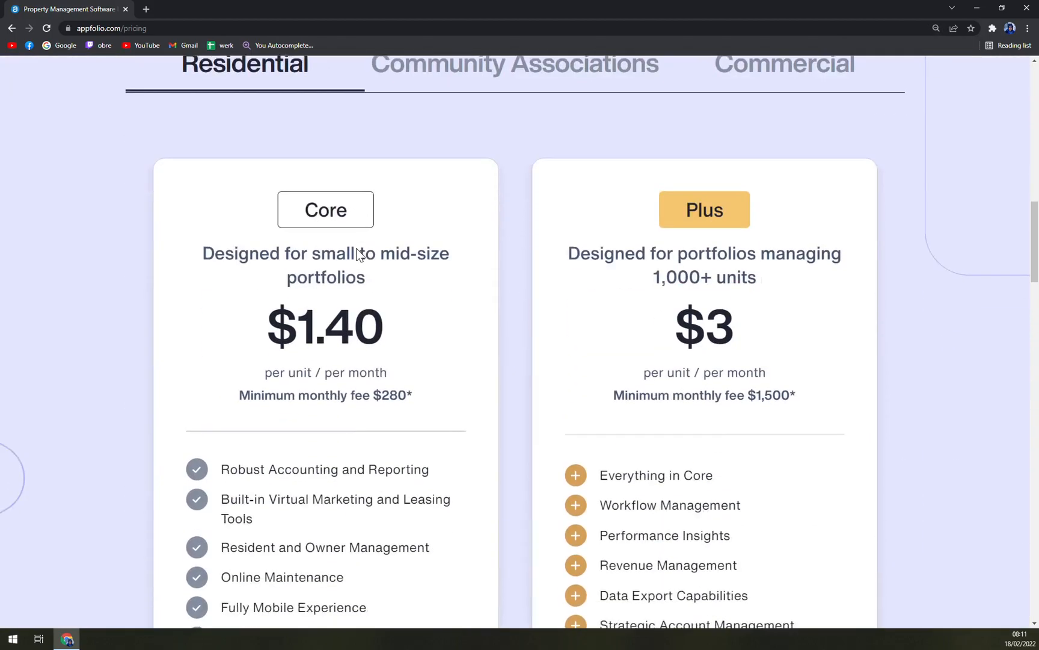
scroll(down, 3)
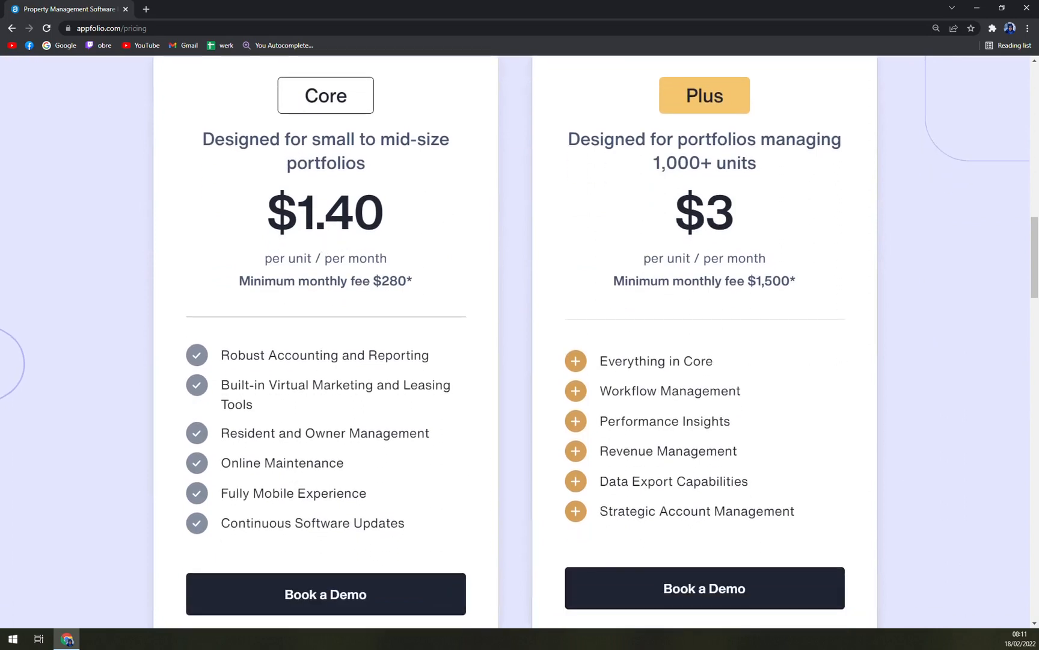
mouse_move(355, 251)
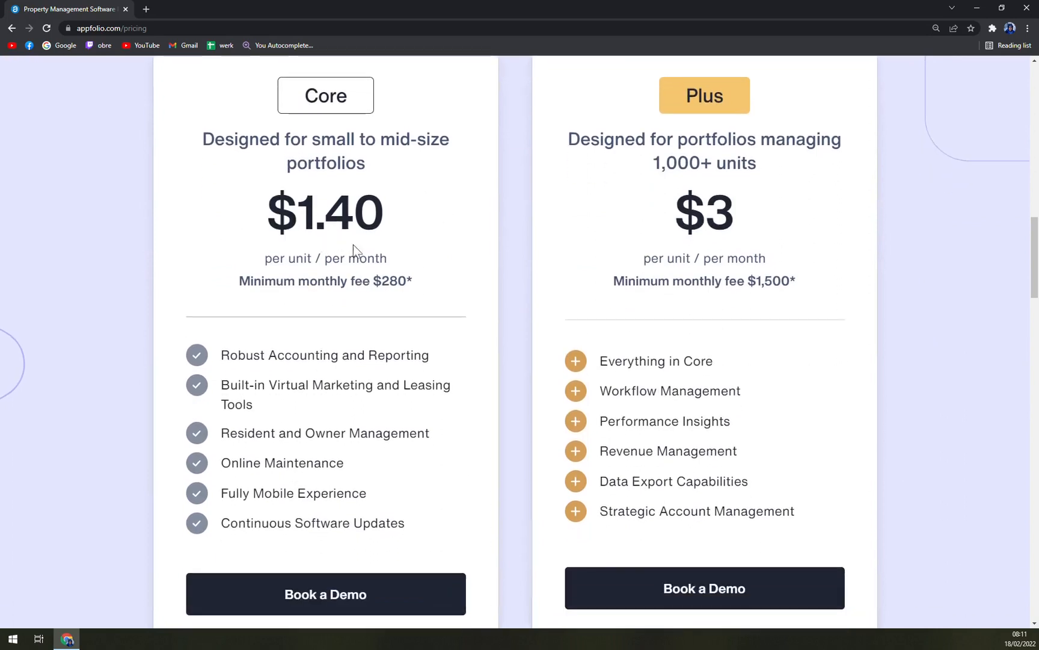
mouse_move(195, 295)
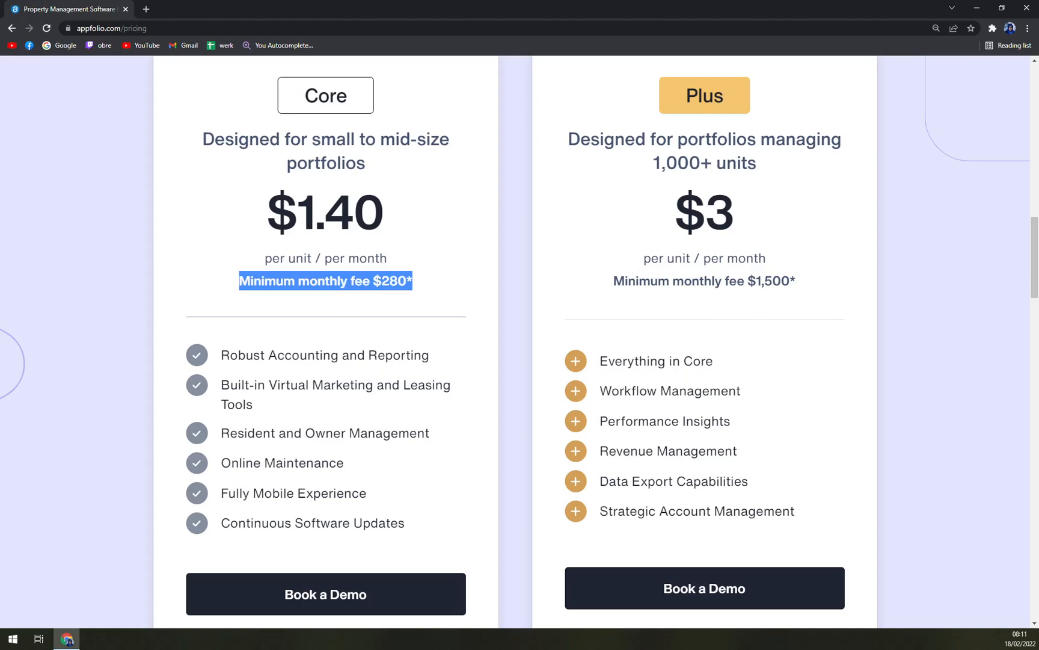
mouse_move(341, 414)
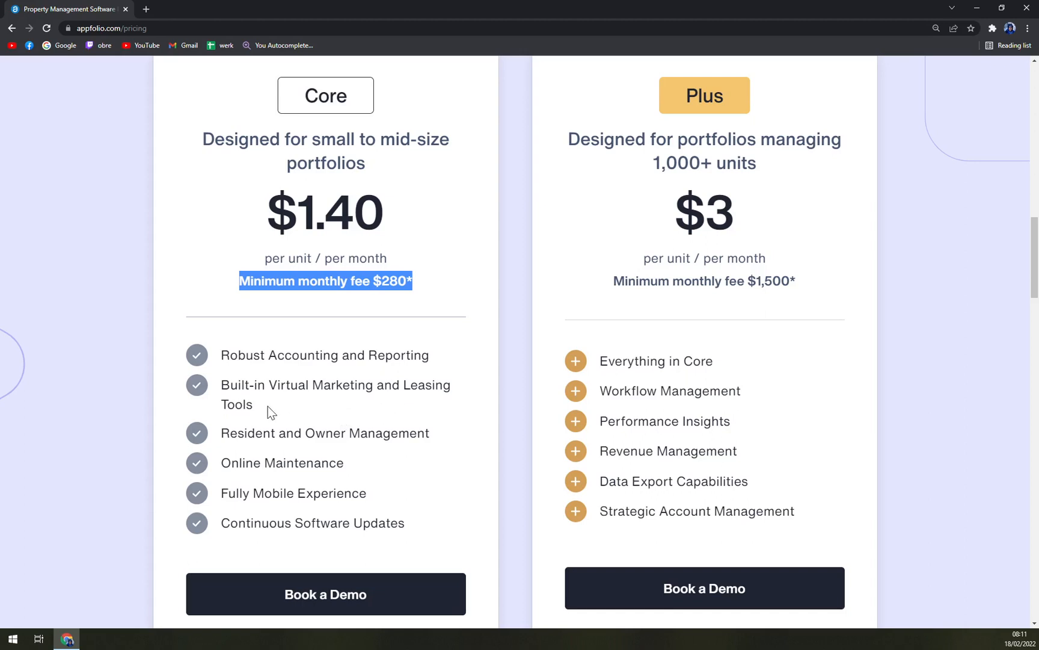
mouse_move(360, 453)
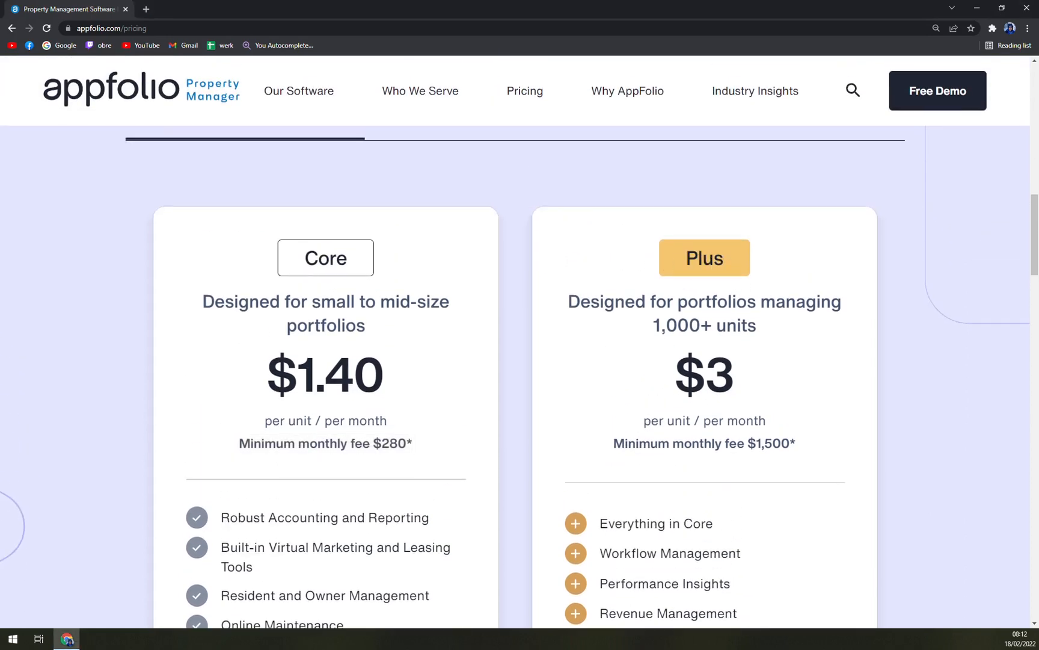
mouse_move(722, 345)
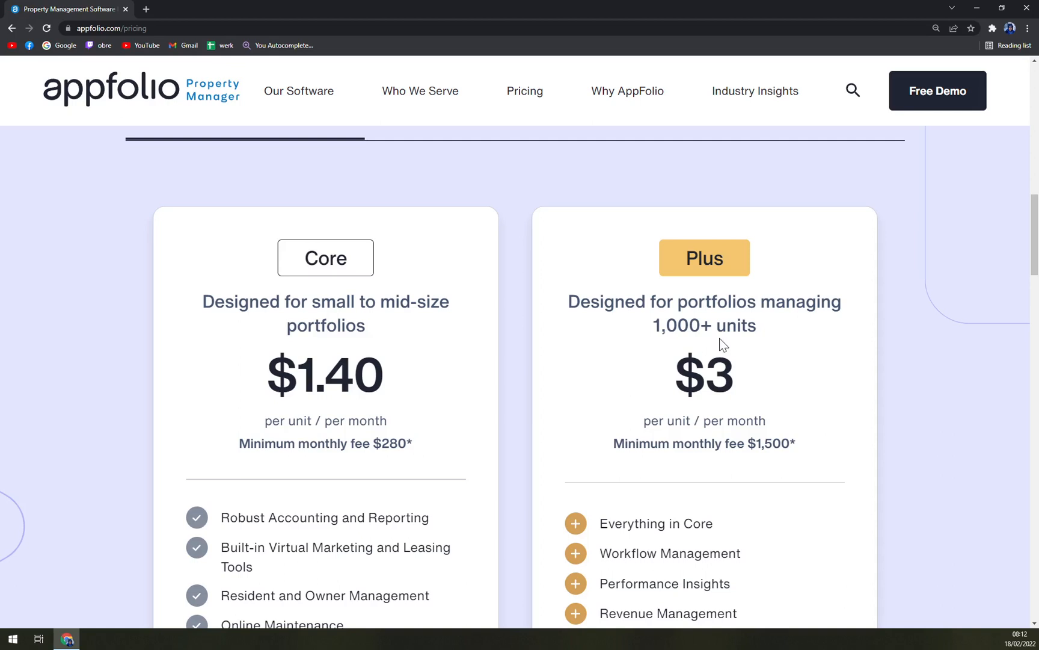
mouse_move(707, 342)
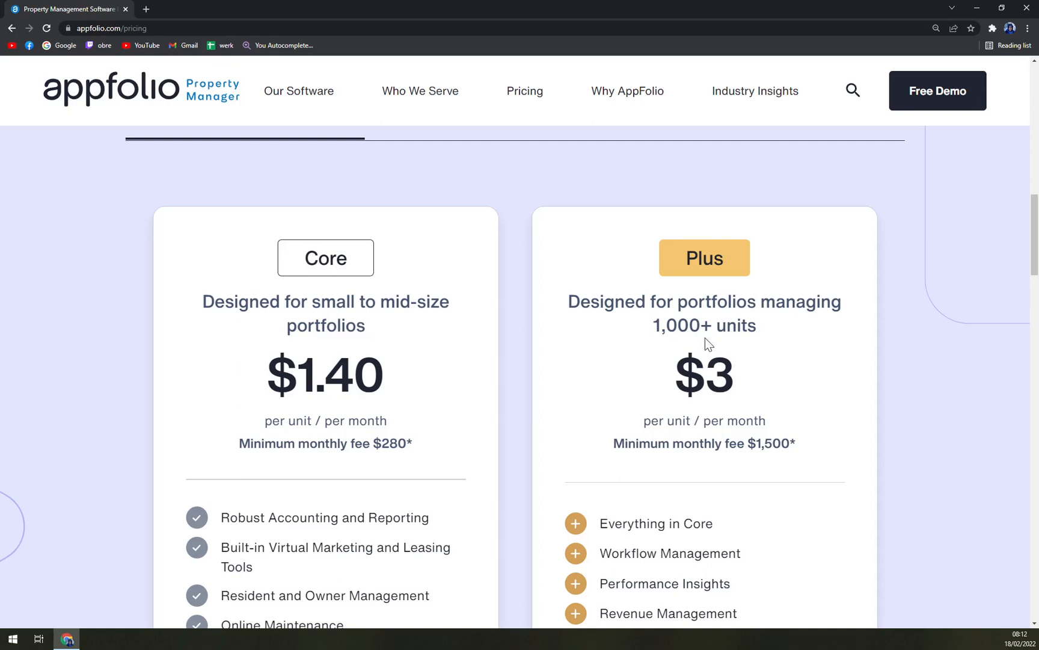
scroll(down, 3)
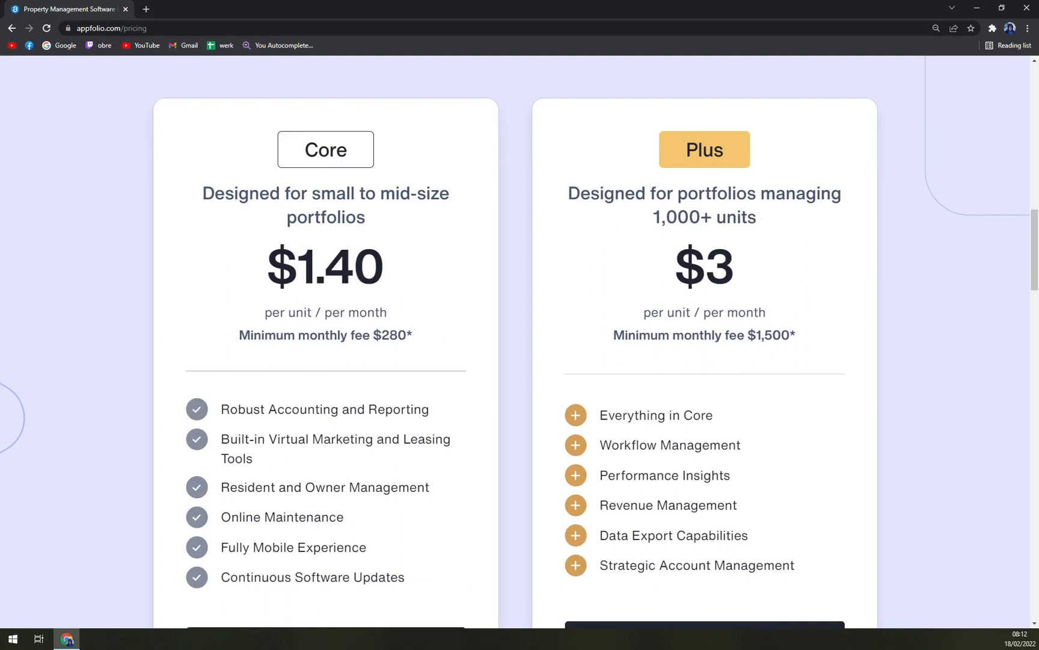
mouse_move(805, 354)
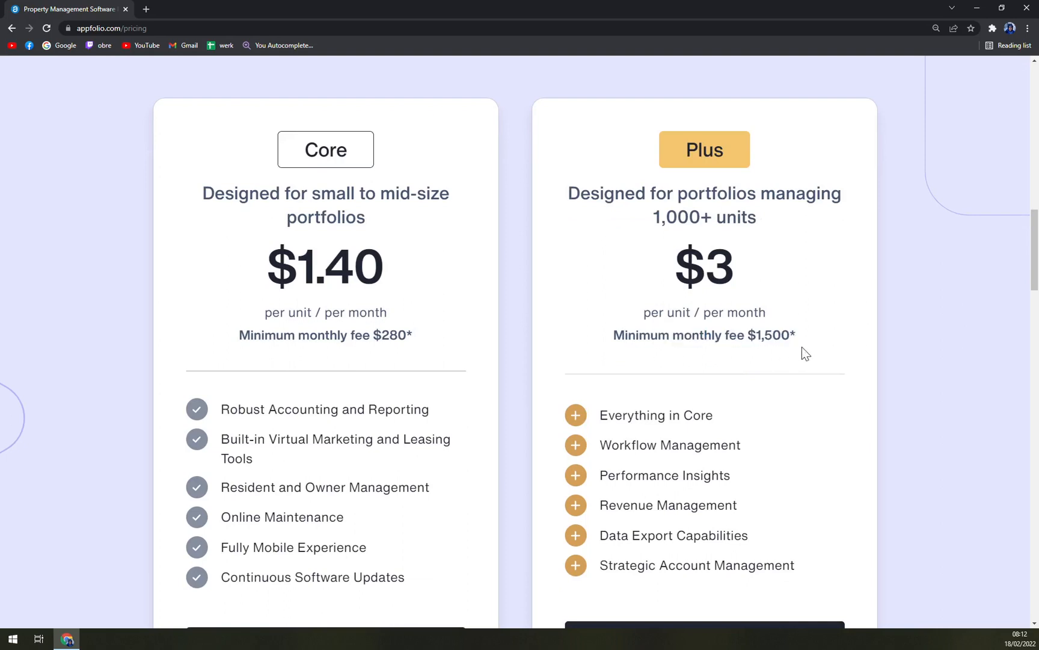
mouse_move(803, 392)
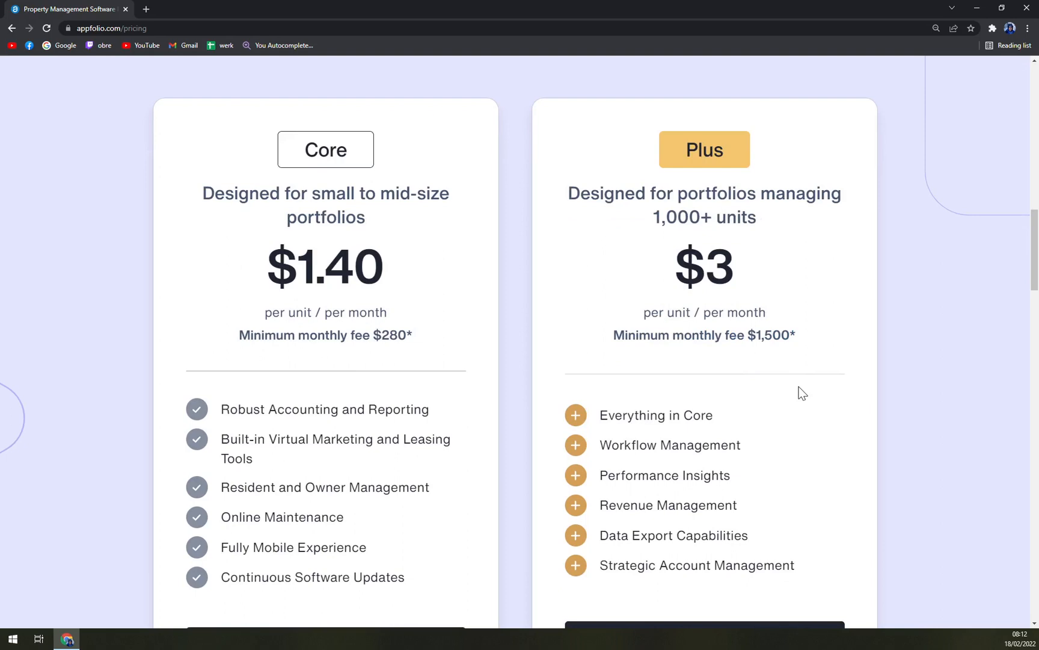
scroll(down, 3)
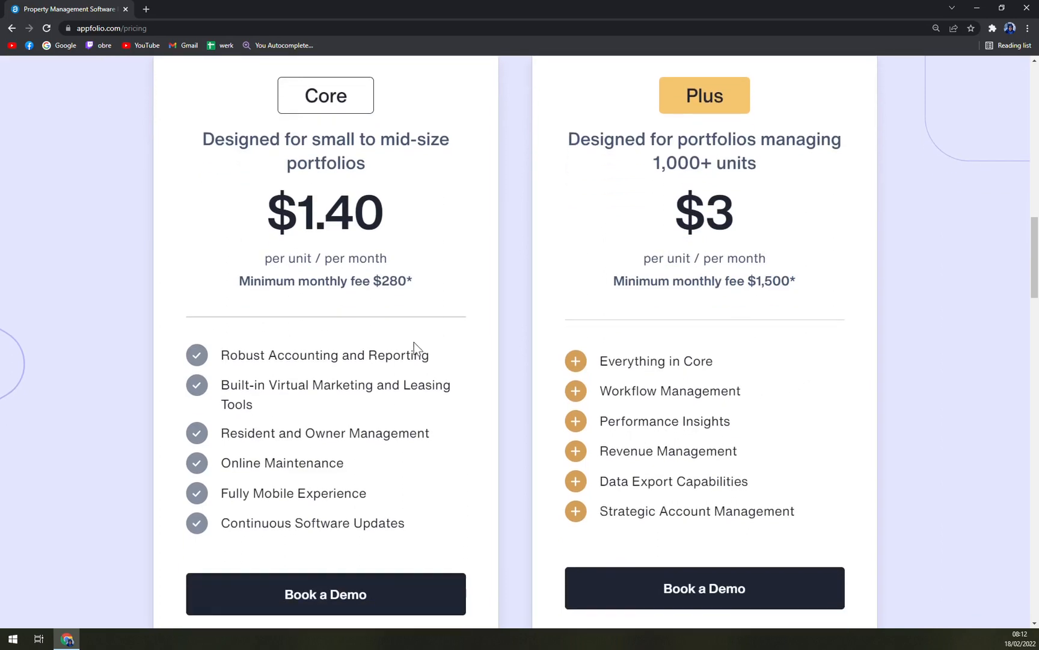
scroll(up, 3)
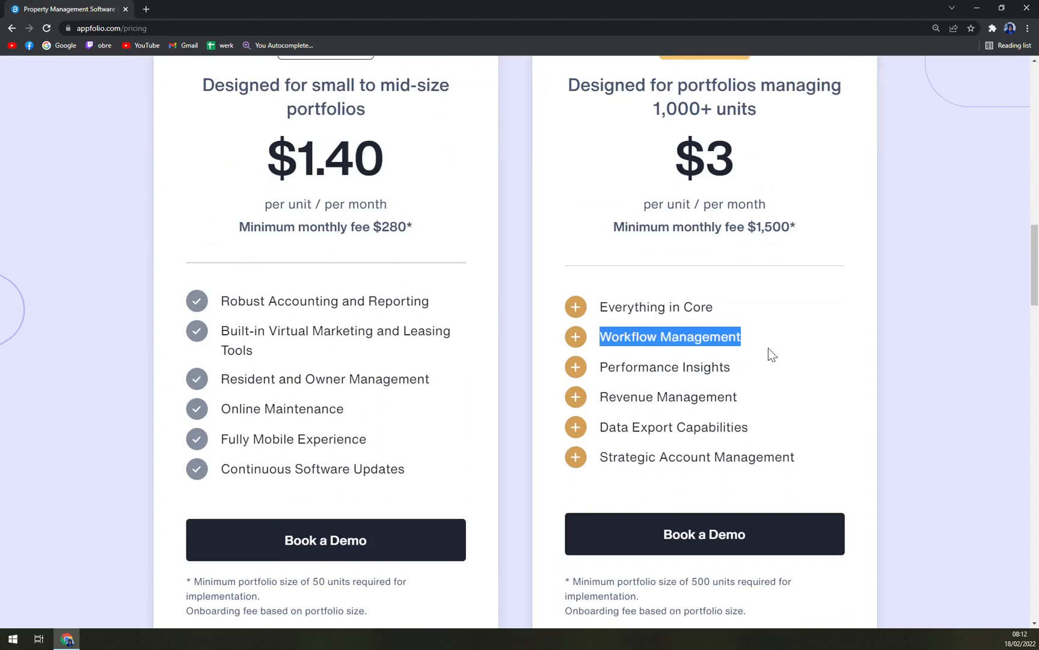
scroll(down, 3)
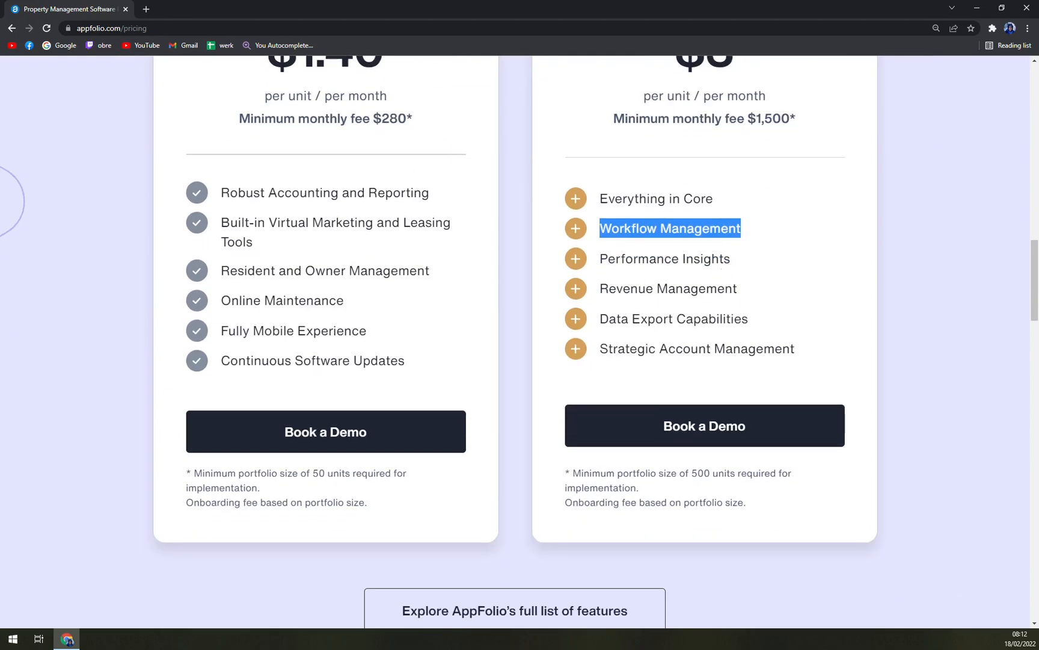
mouse_move(692, 387)
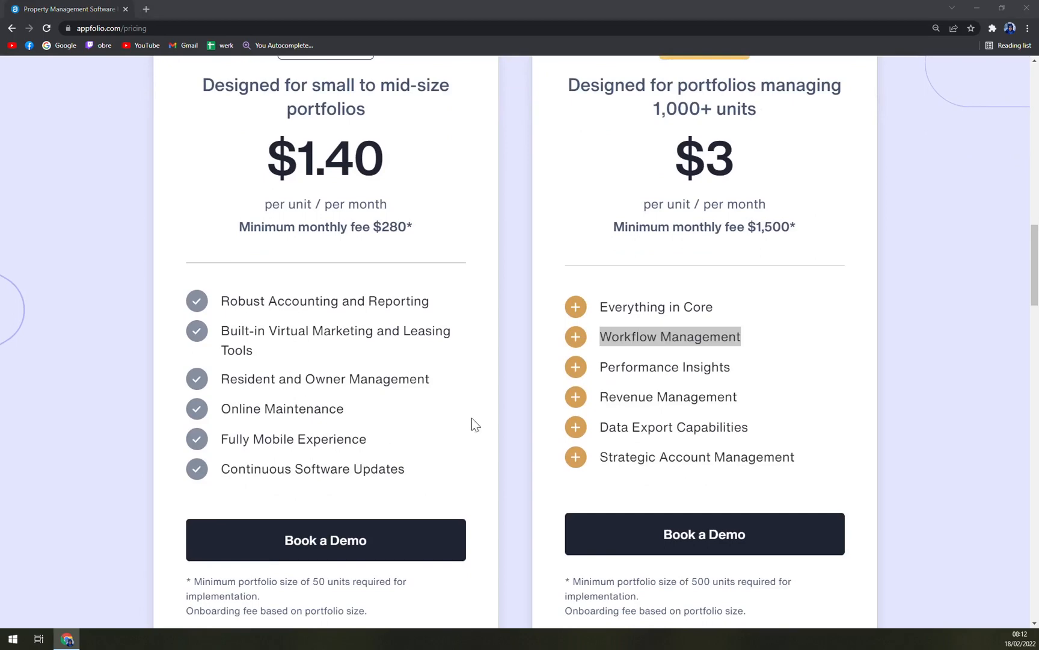
scroll(down, 3)
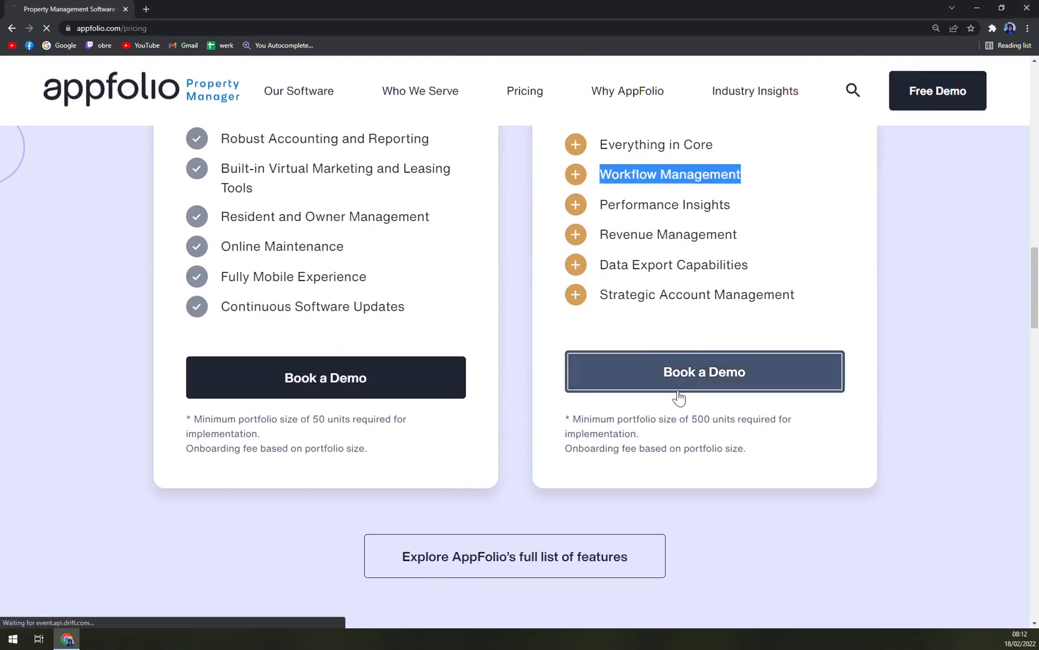
Reach the Plus plan's free demo request form, browse its fields, and return to the homepage
click(703, 372)
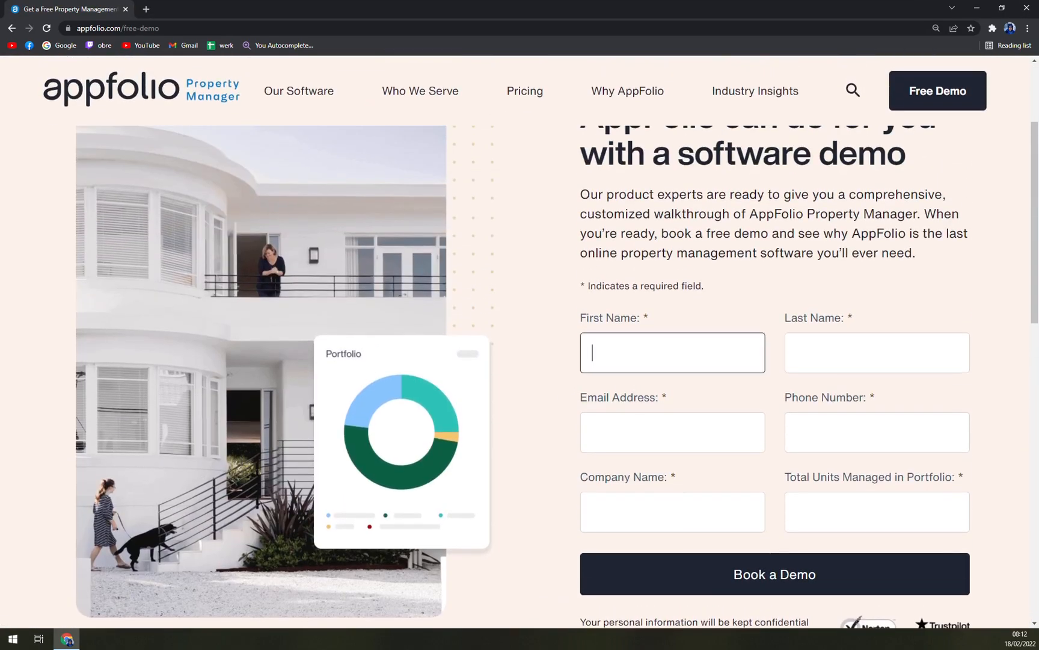
scroll(down, 3)
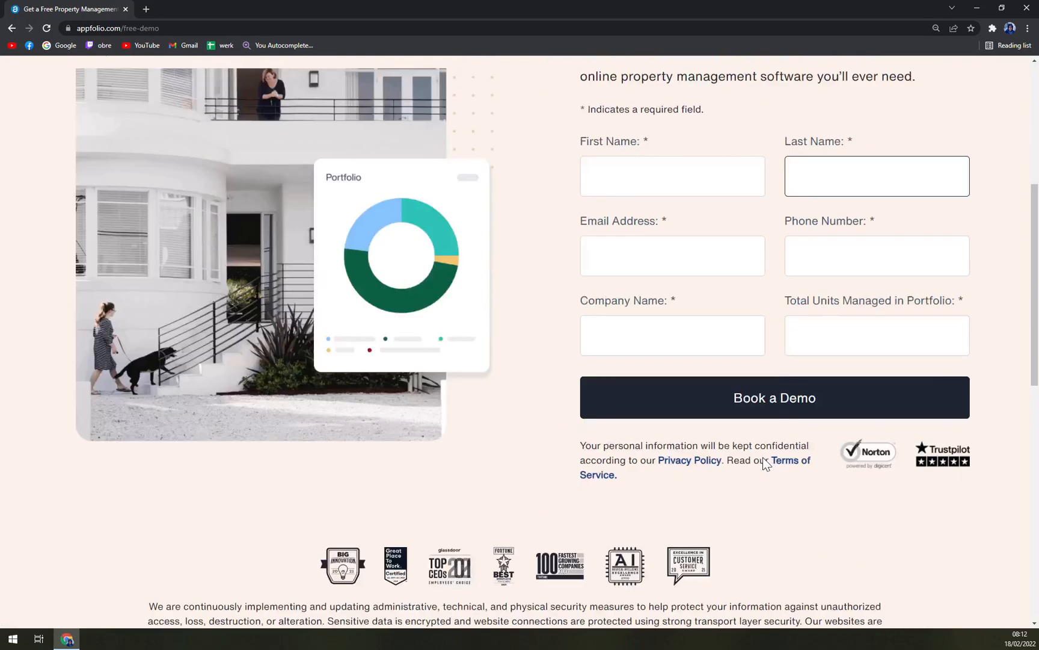
scroll(down, 3)
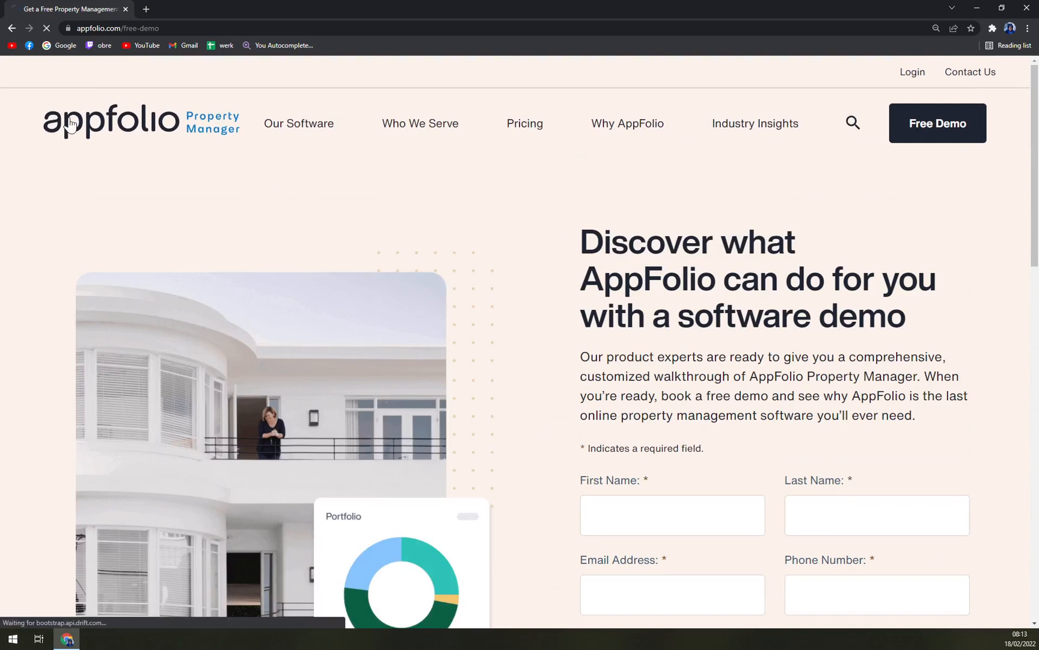
click(112, 123)
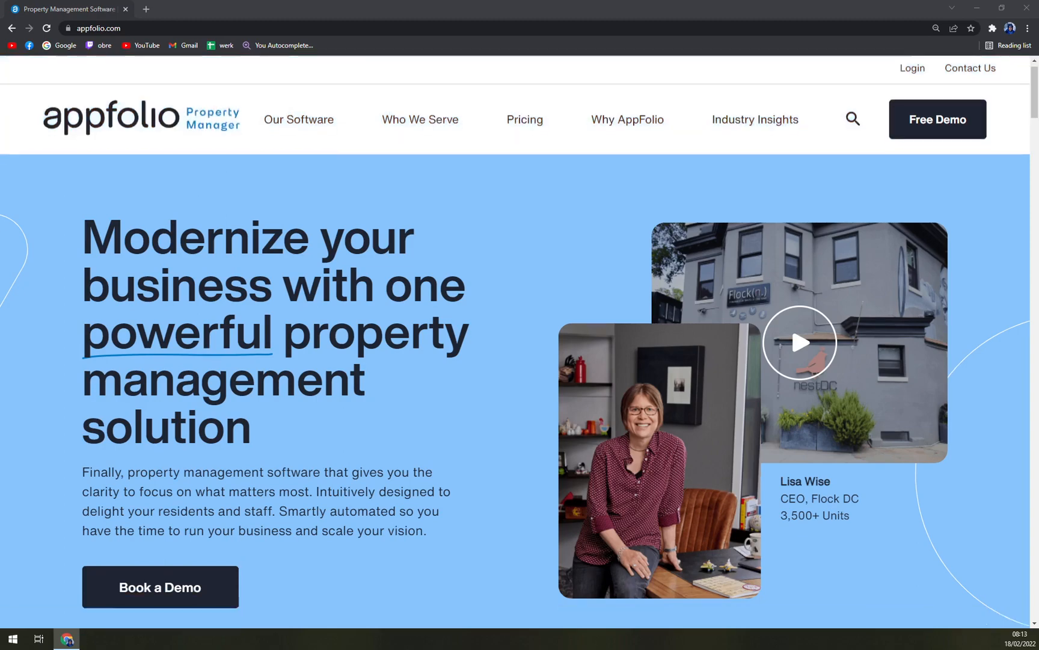
From the homepage, start loading the Our Software overview page
scroll(down, 3)
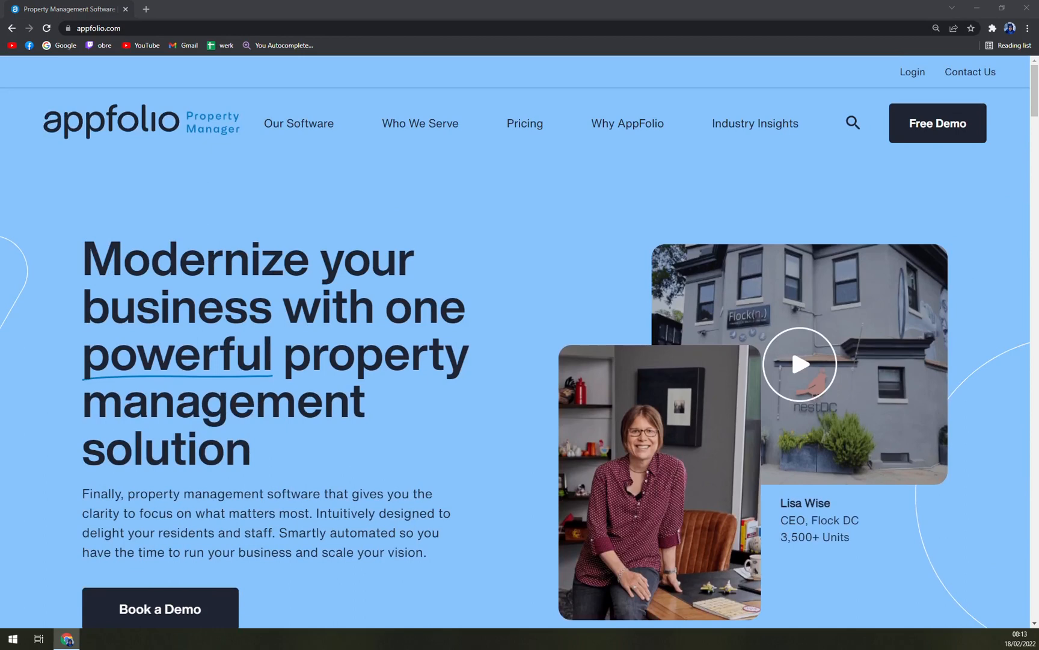
mouse_move(456, 267)
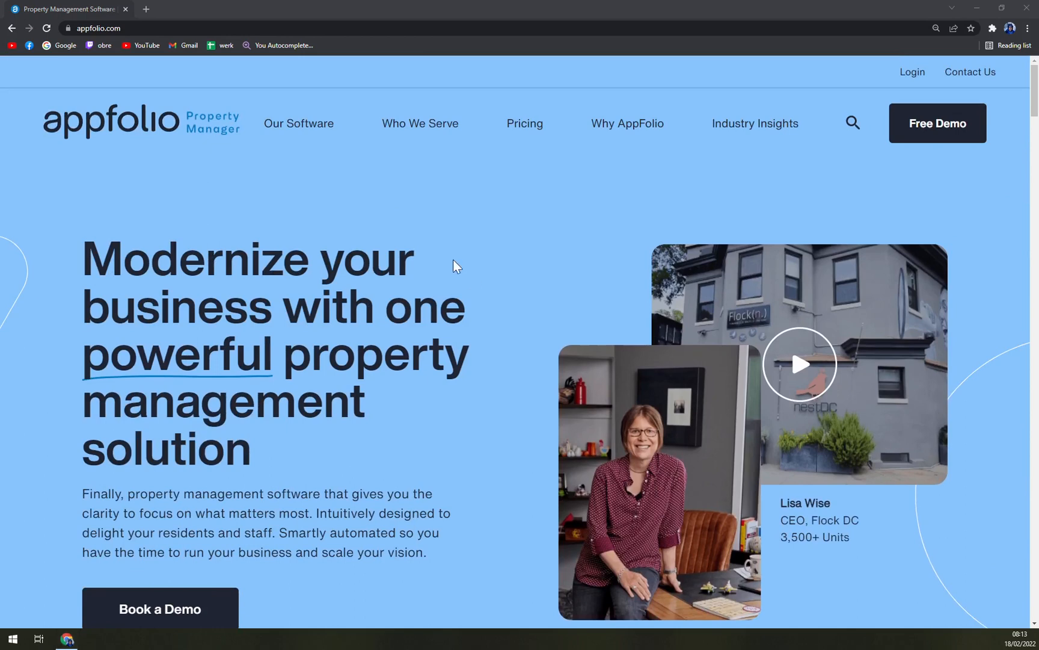
click(298, 122)
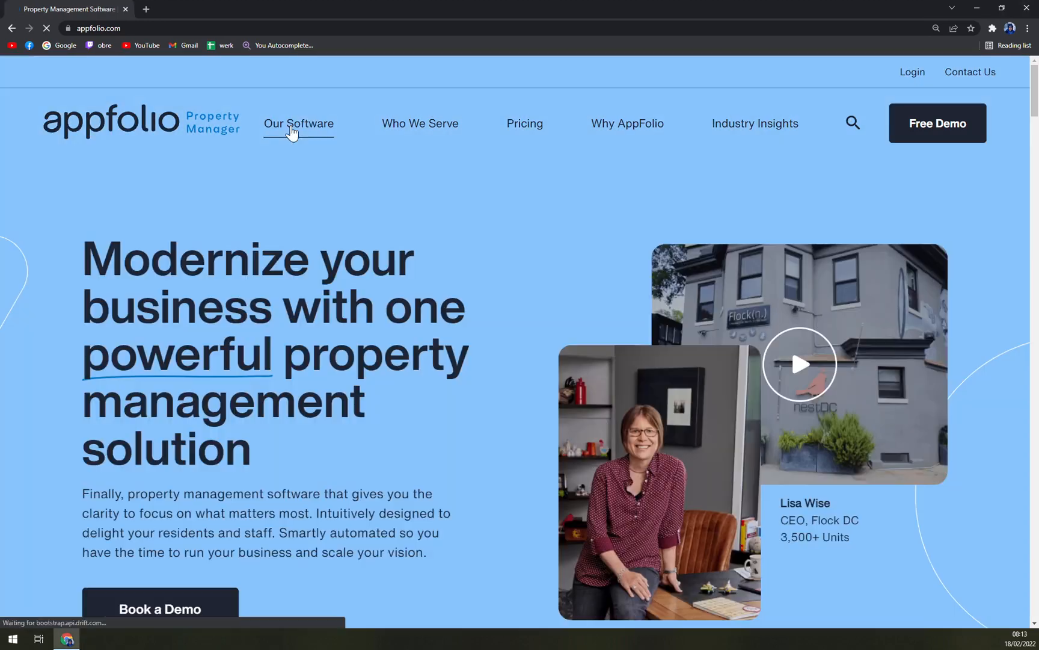
Browse the Our Software page and jump to its Features section on Communications & Service
click(298, 122)
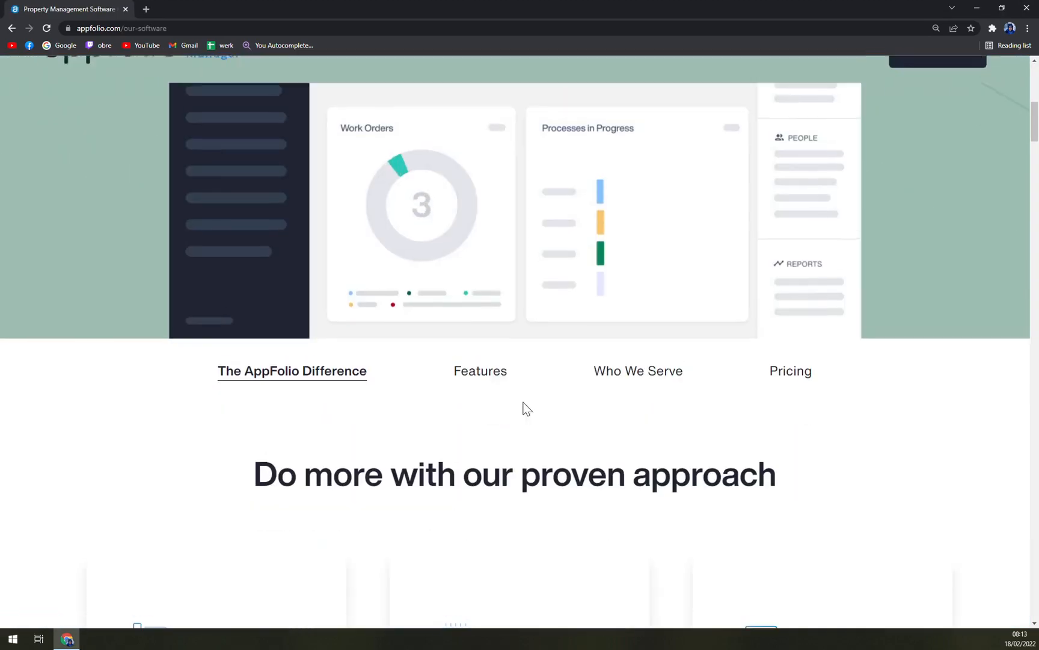
scroll(up, 3)
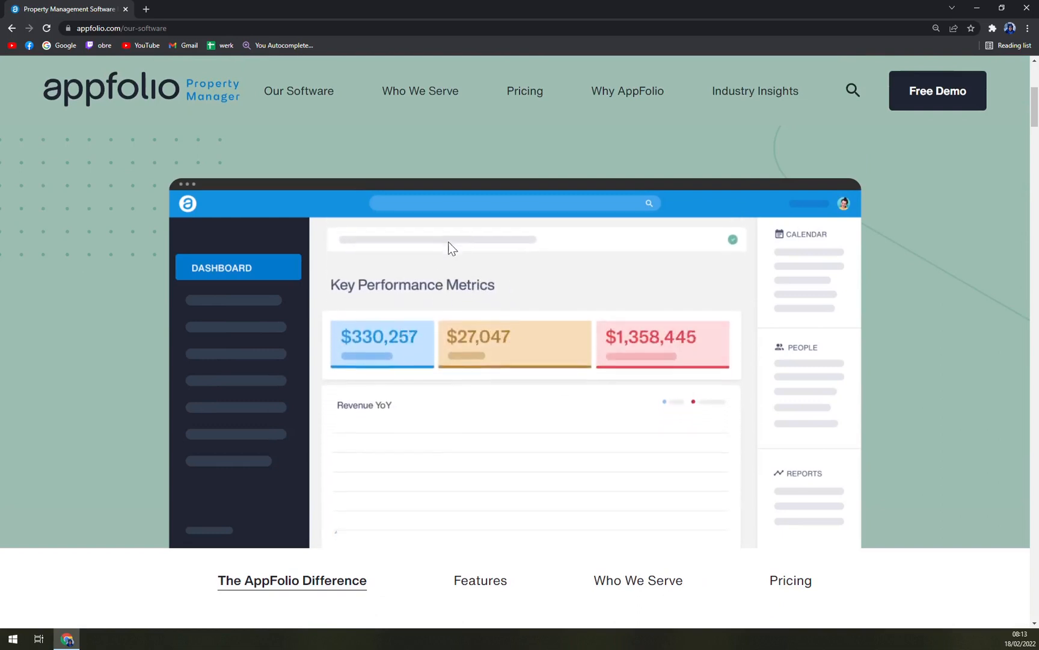
scroll(down, 3)
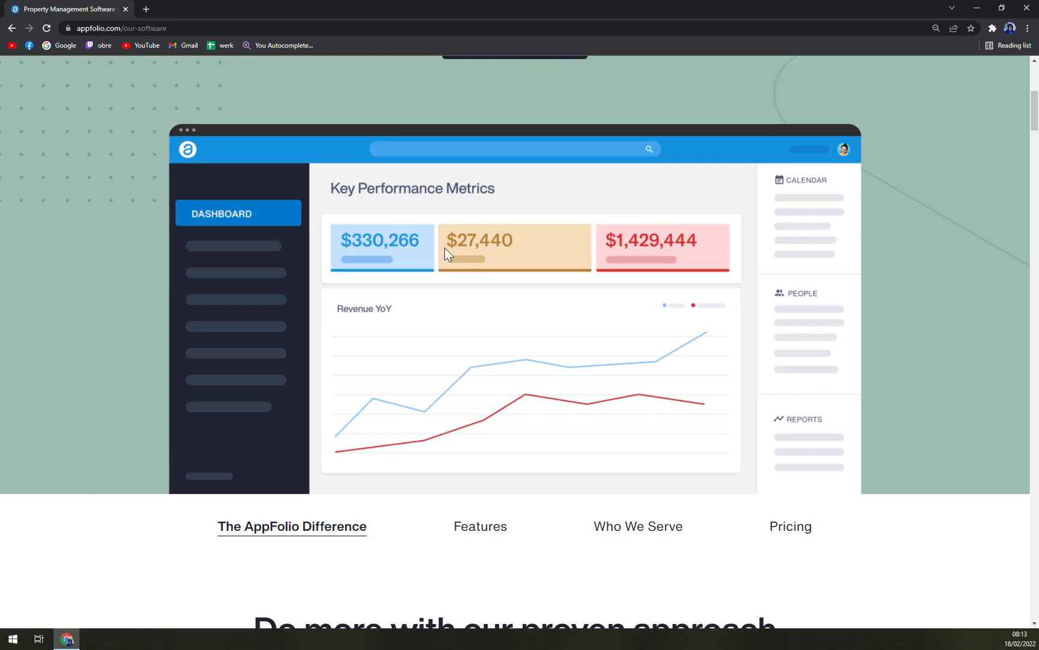
scroll(down, 3)
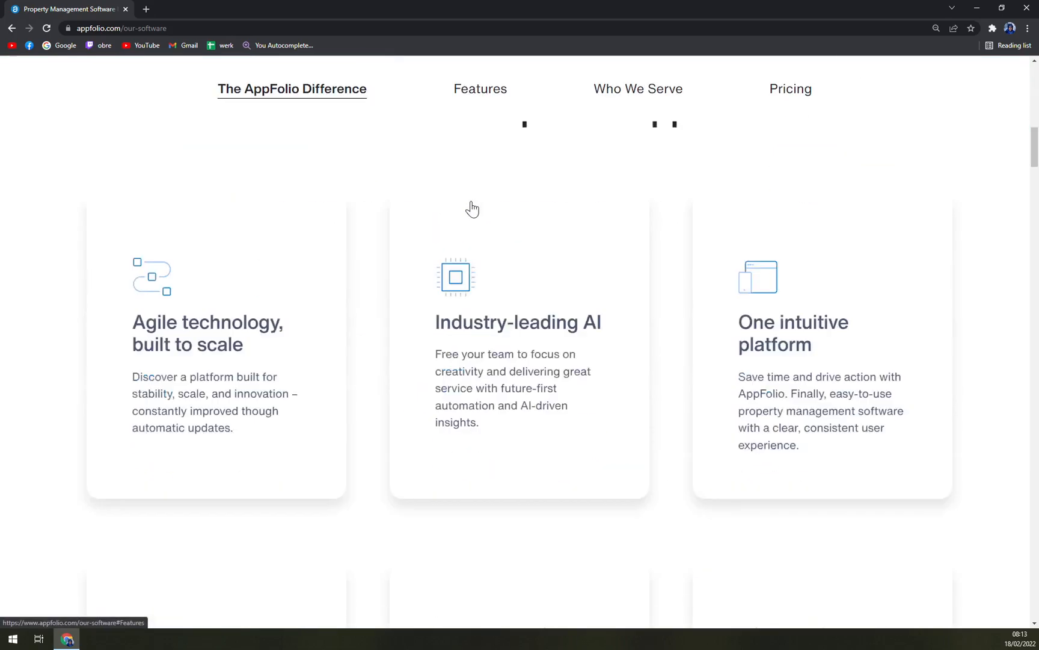
click(479, 89)
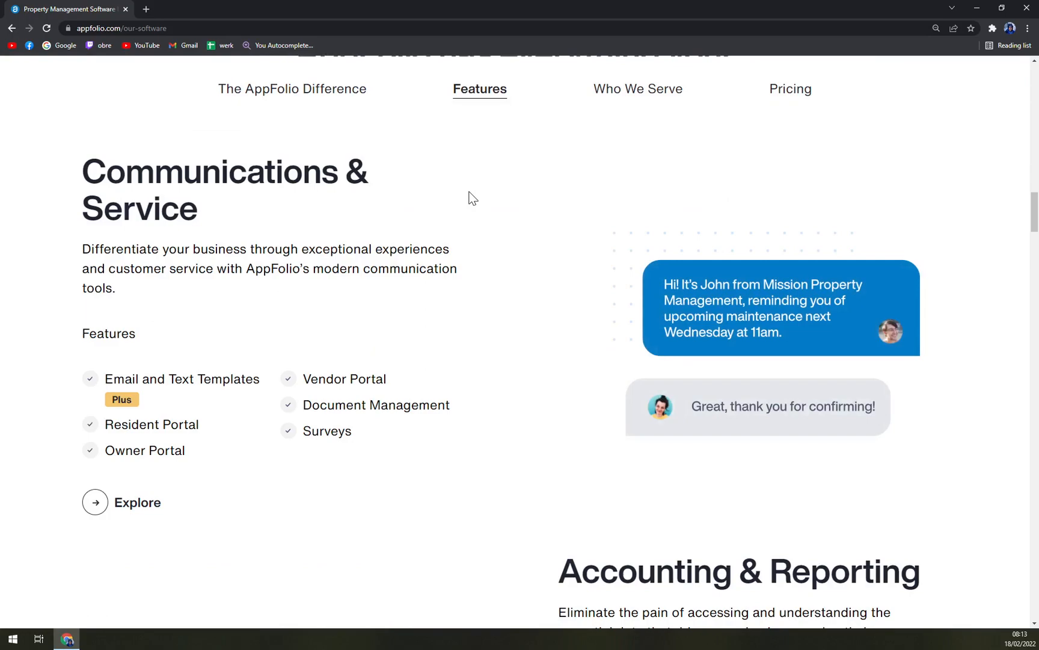
mouse_move(557, 293)
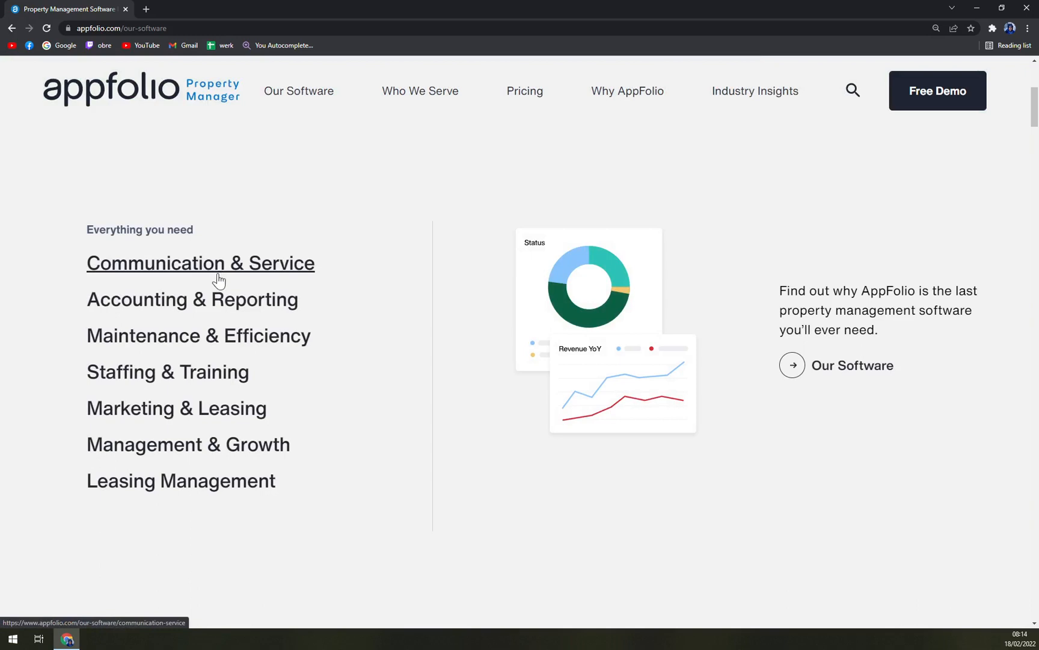
mouse_move(258, 311)
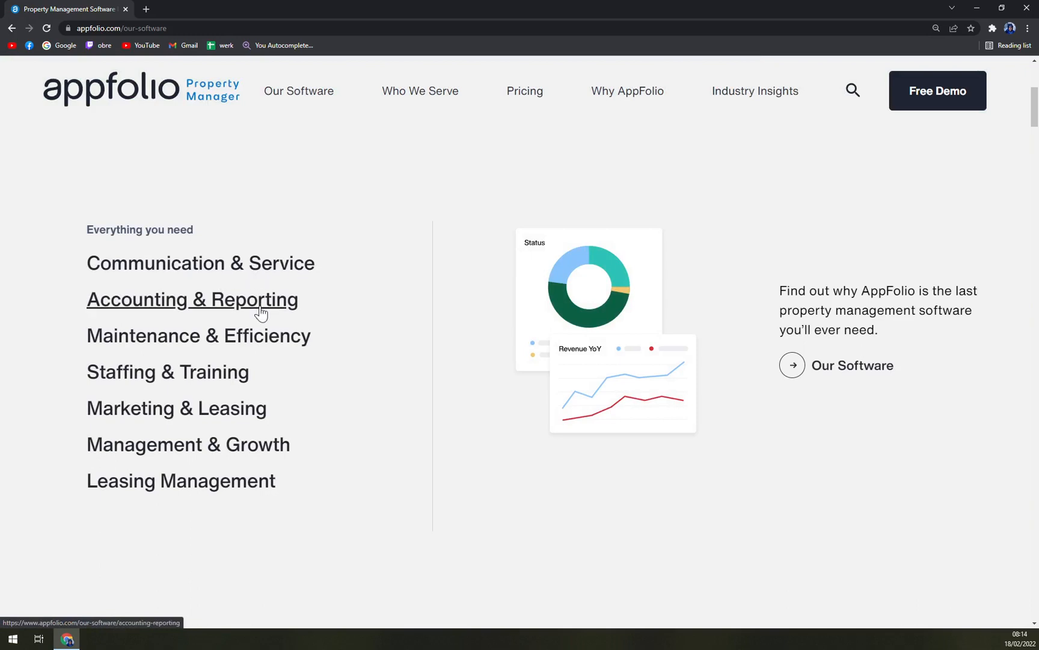
mouse_move(211, 348)
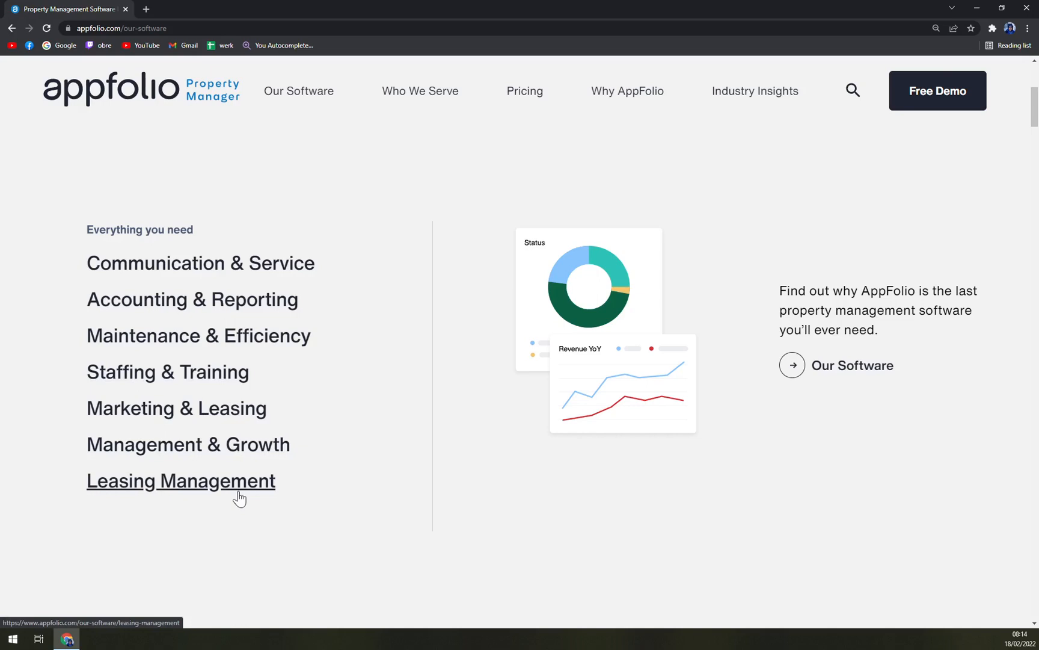
mouse_move(210, 496)
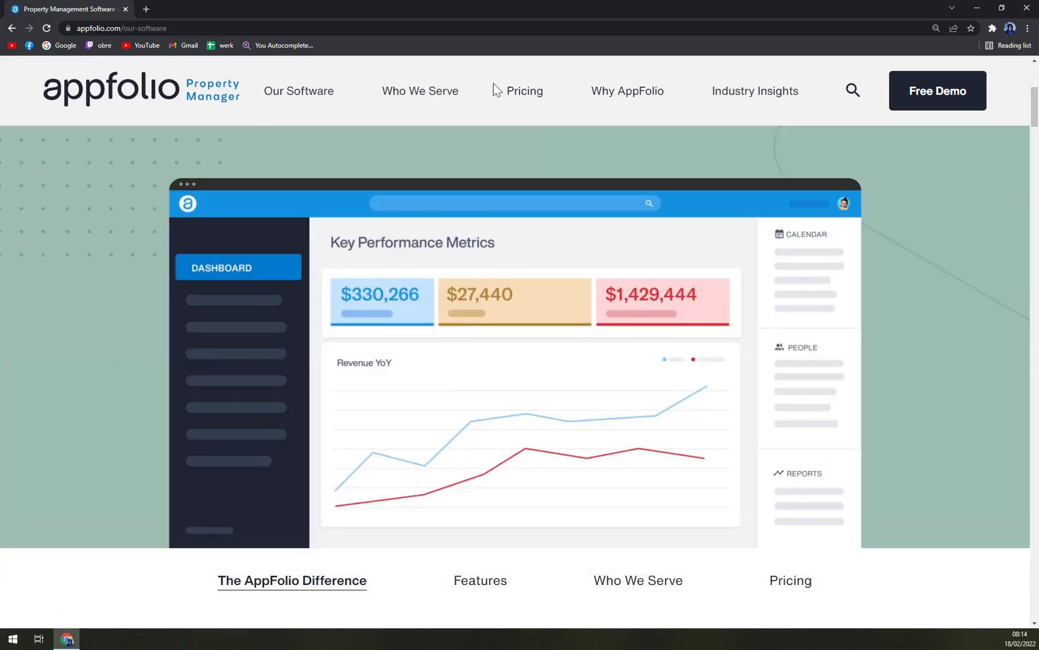
click(420, 90)
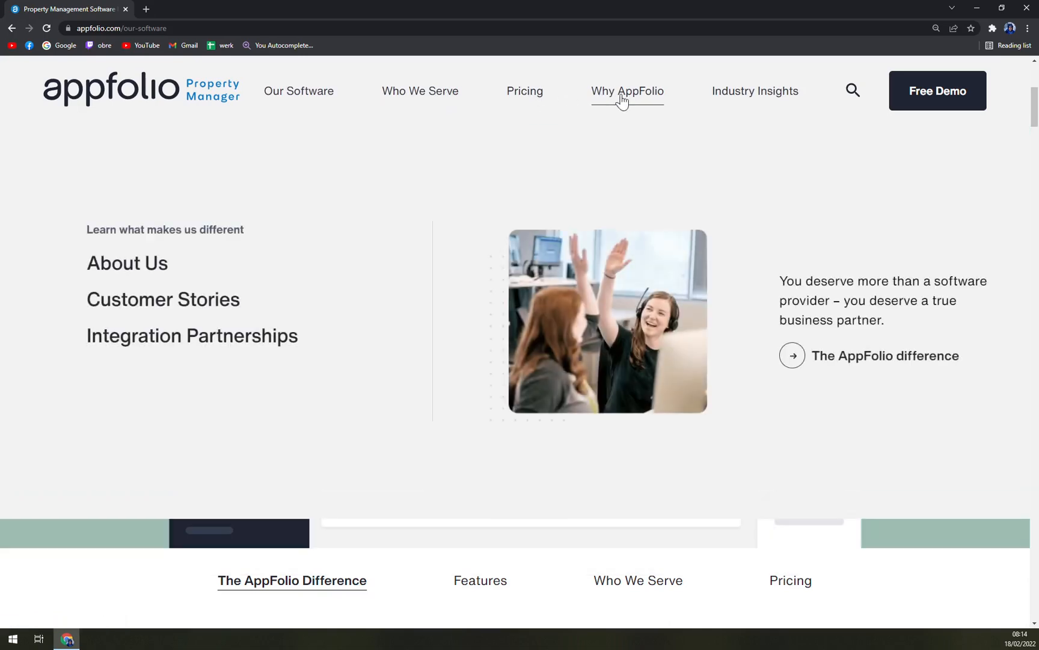
mouse_move(634, 137)
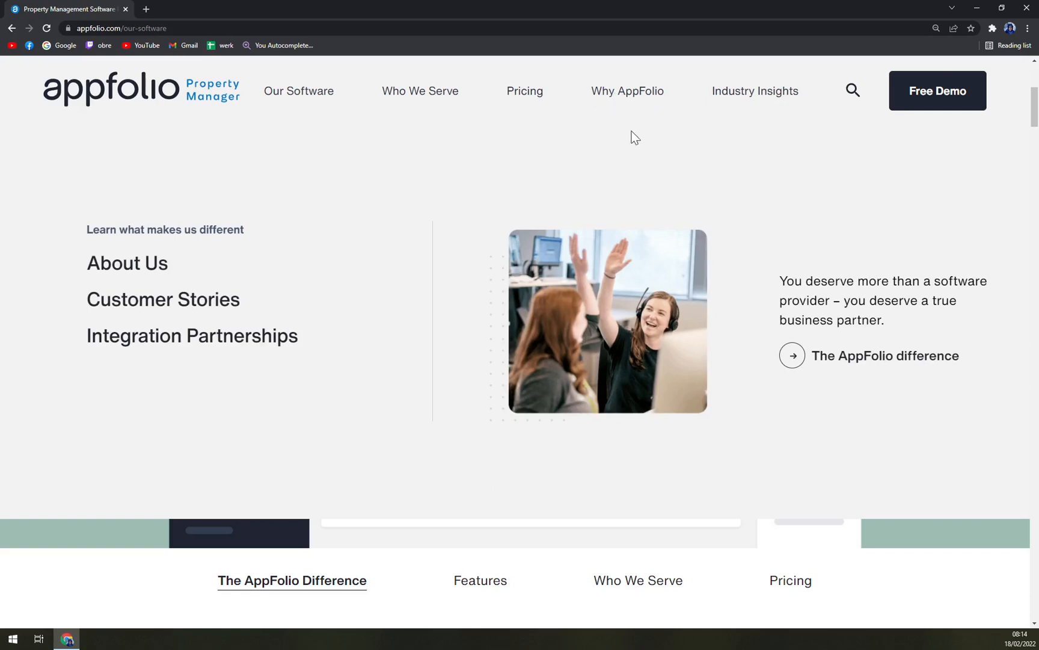
mouse_move(626, 90)
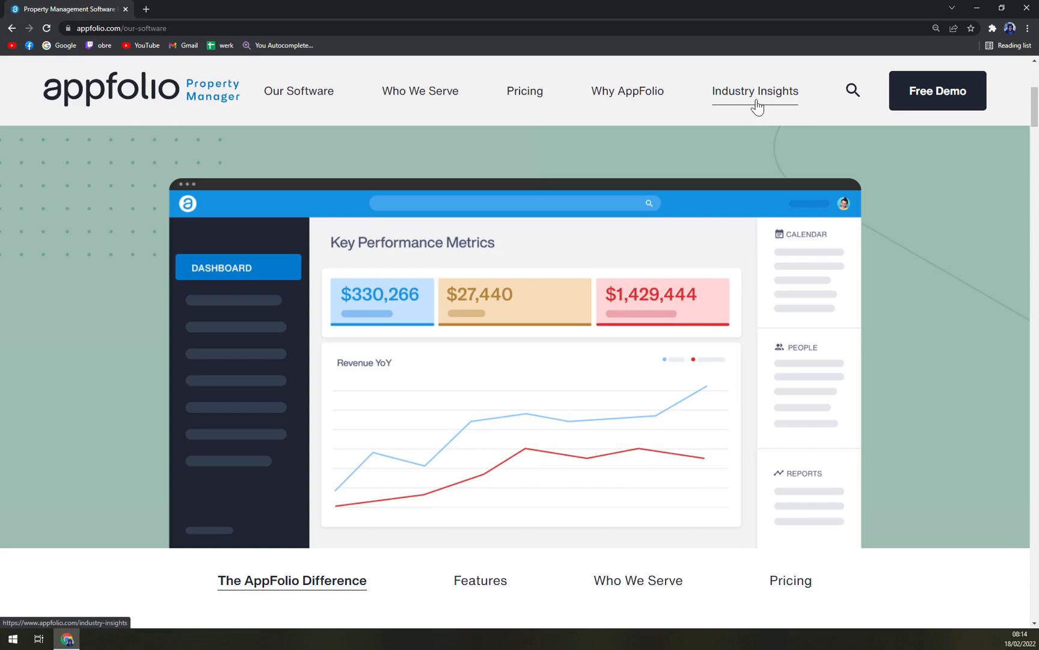
Scroll back up the Our Software page and return to the homepage via the AppFolio logo
scroll(down, 3)
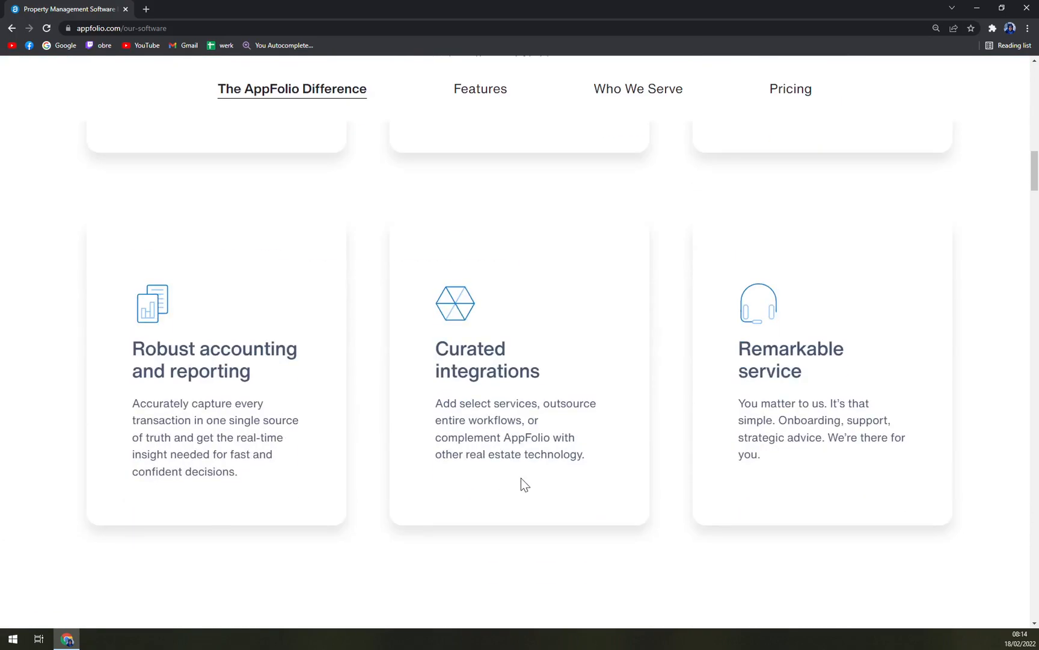
scroll(up, 3)
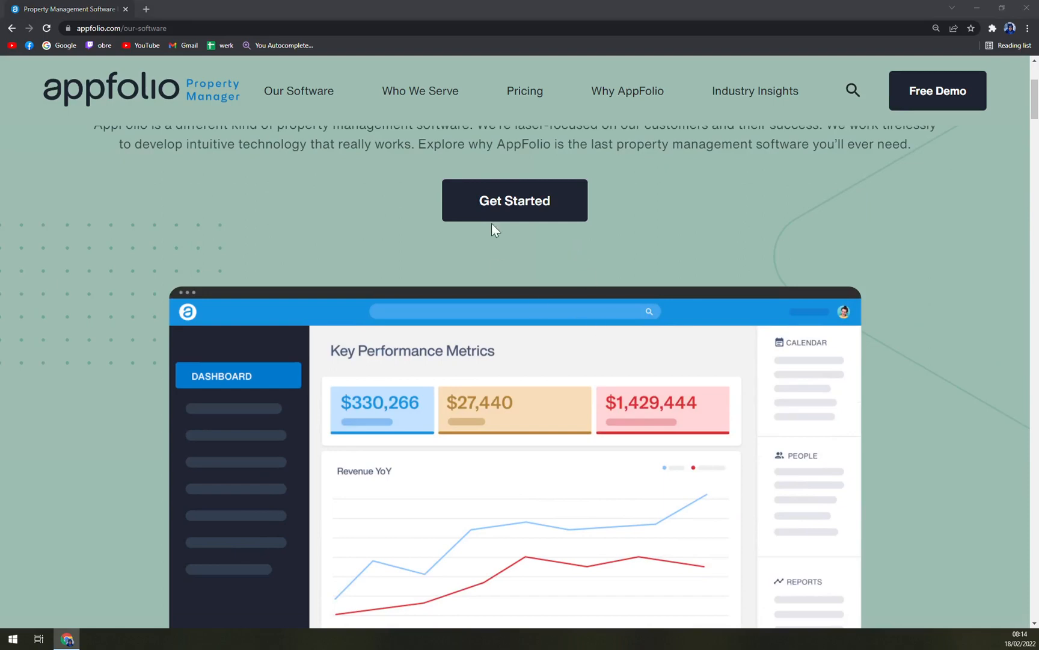
scroll(up, 3)
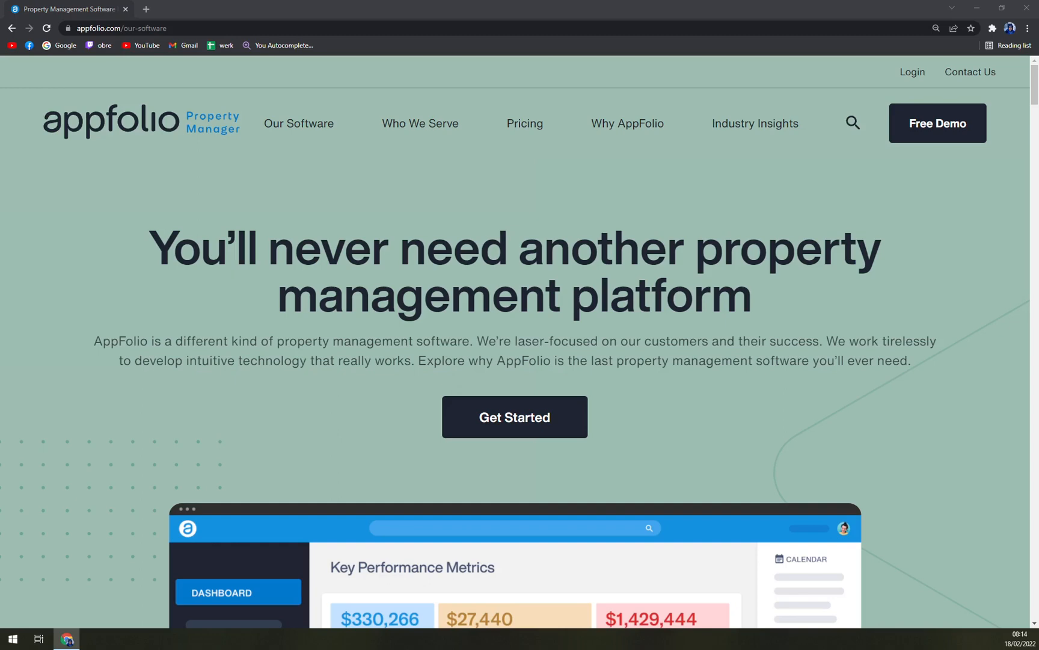
click(109, 123)
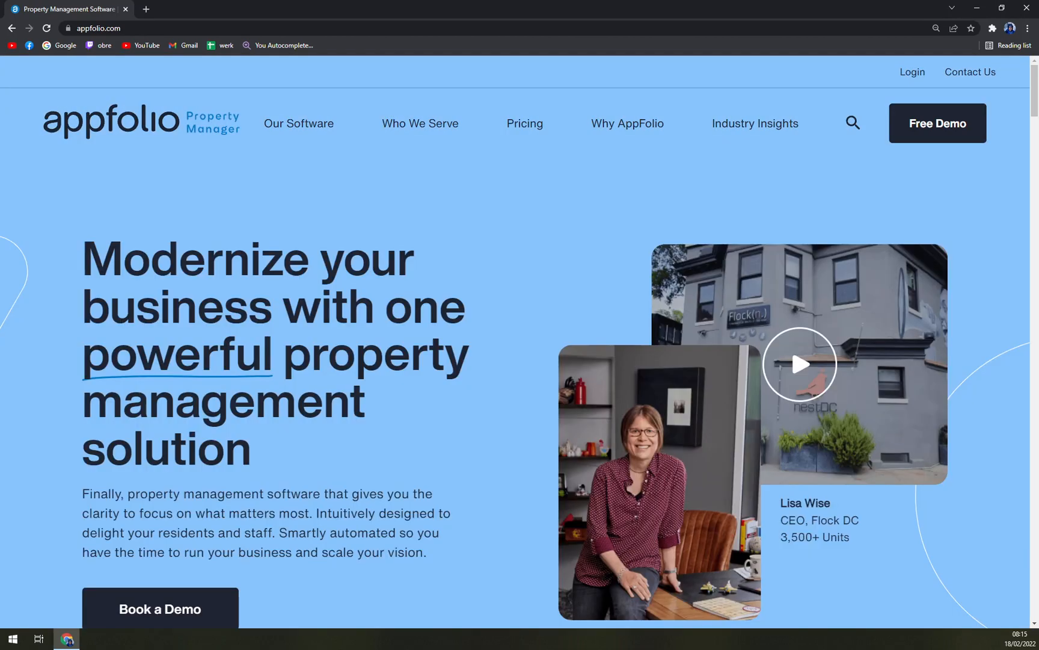
mouse_move(281, 206)
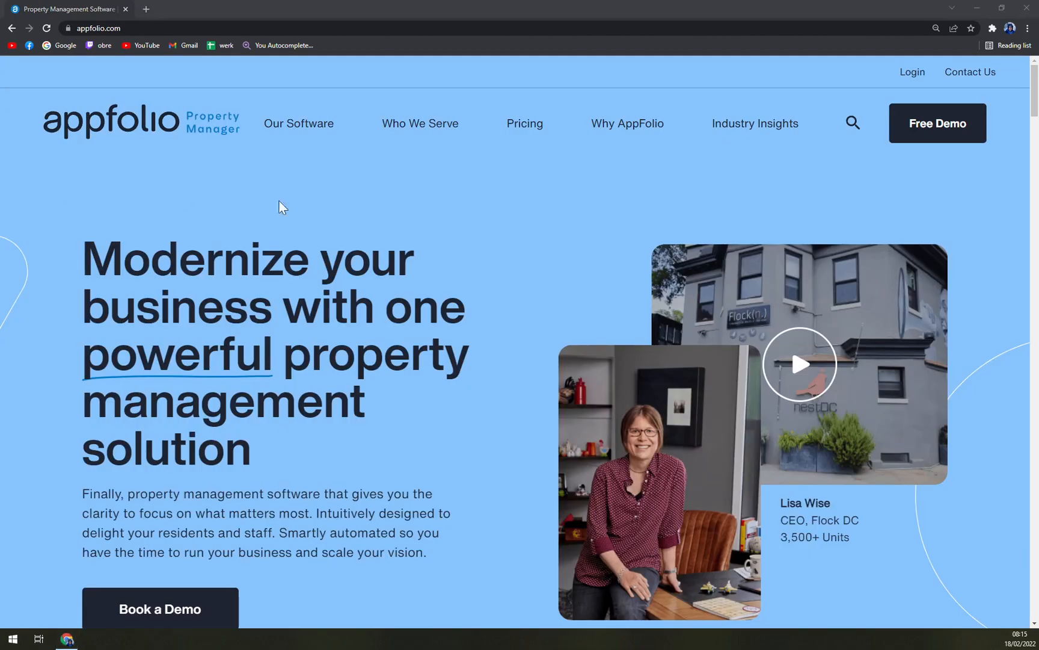
mouse_move(387, 170)
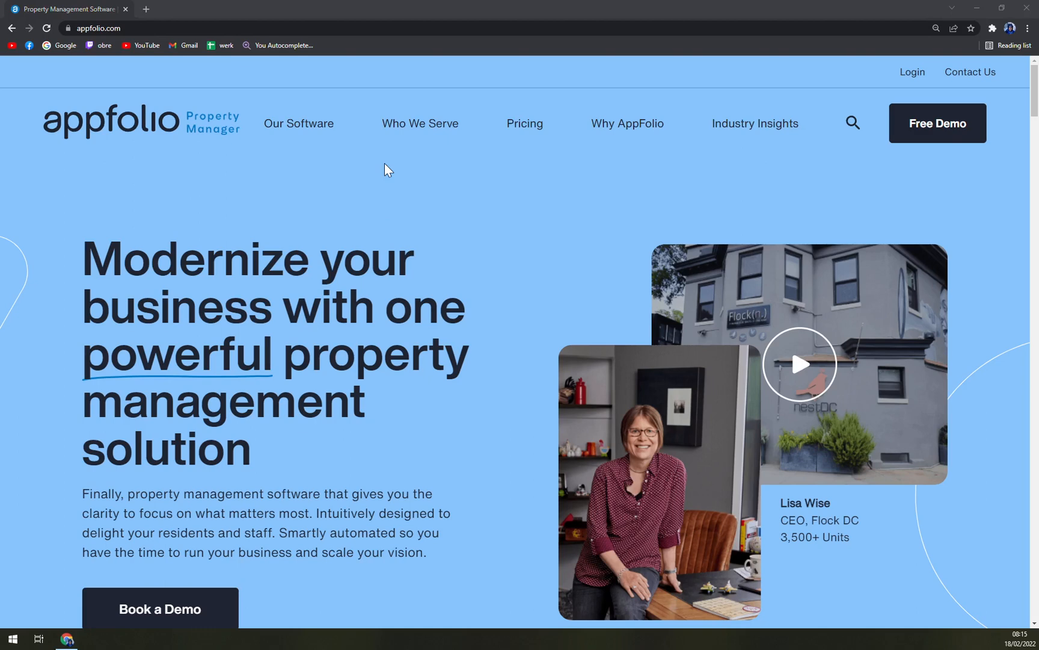
mouse_move(938, 123)
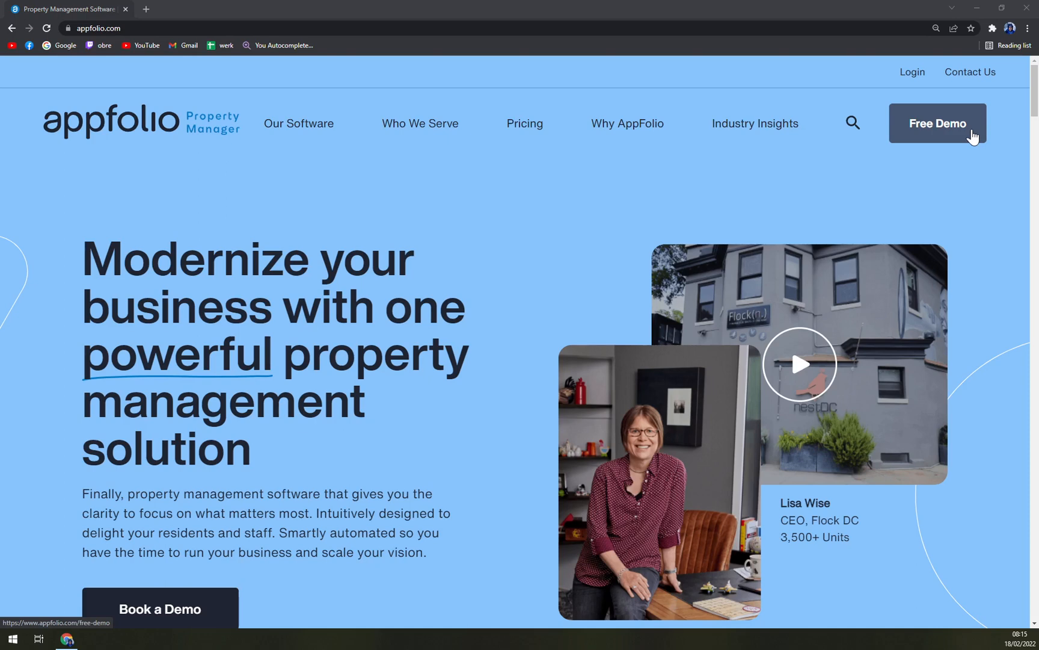
mouse_move(896, 131)
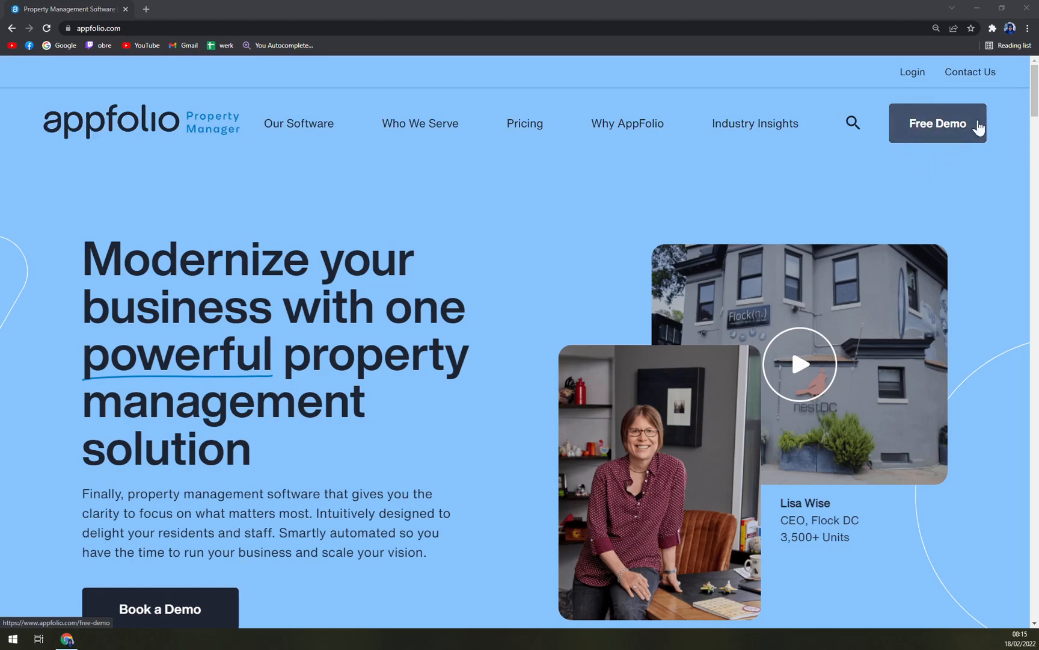
Go via Free Demo to the Contact page and show the Property Manager, Resident, Owner and Vendor login portals
click(937, 123)
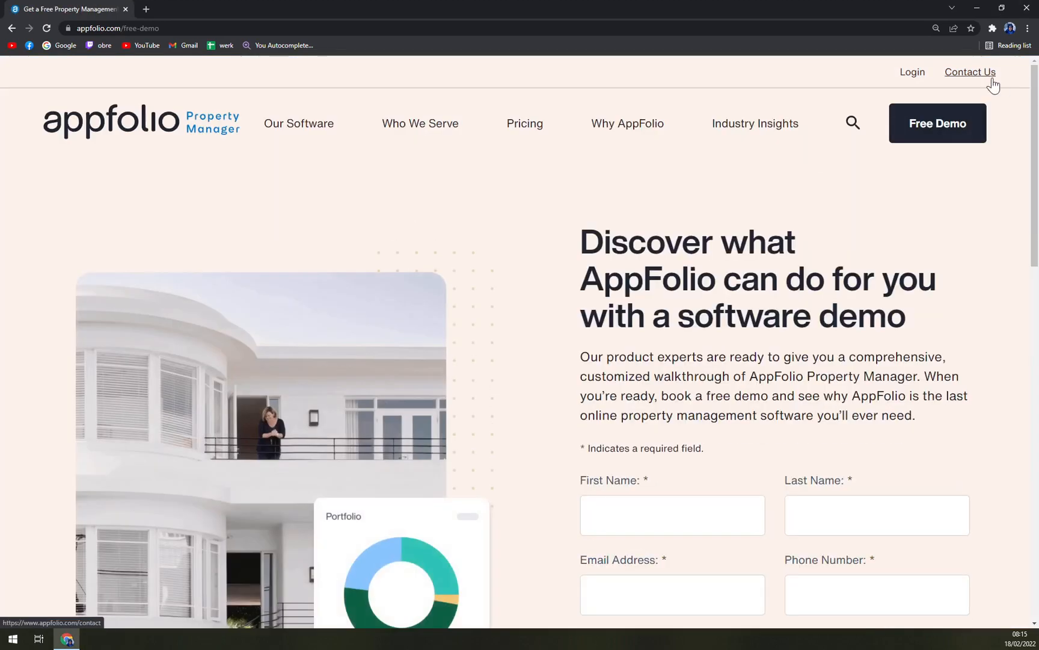
click(970, 73)
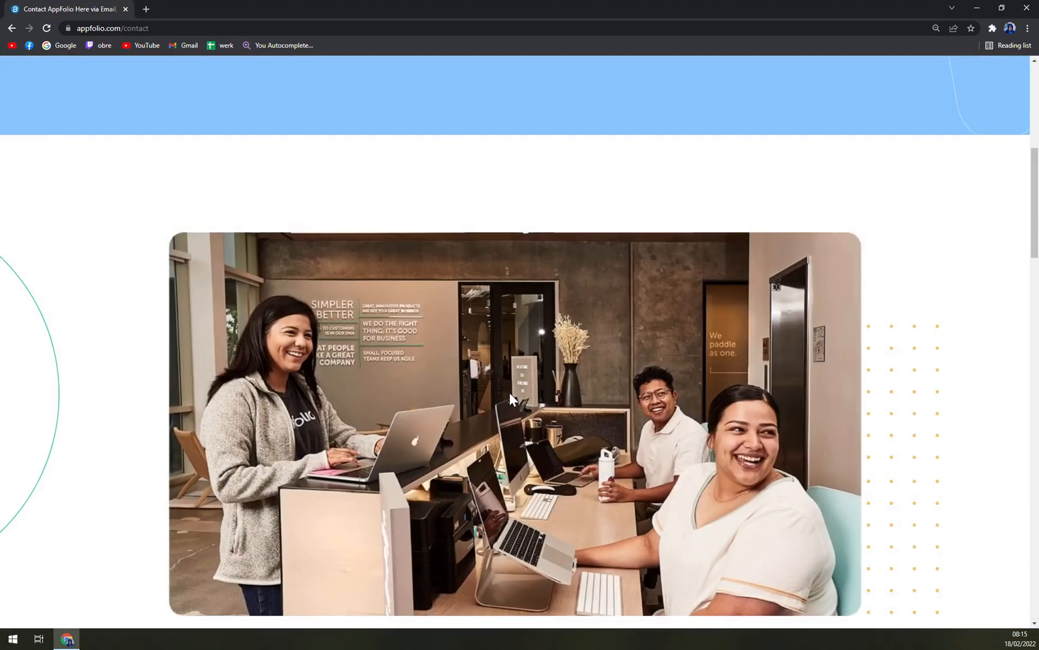
scroll(up, 3)
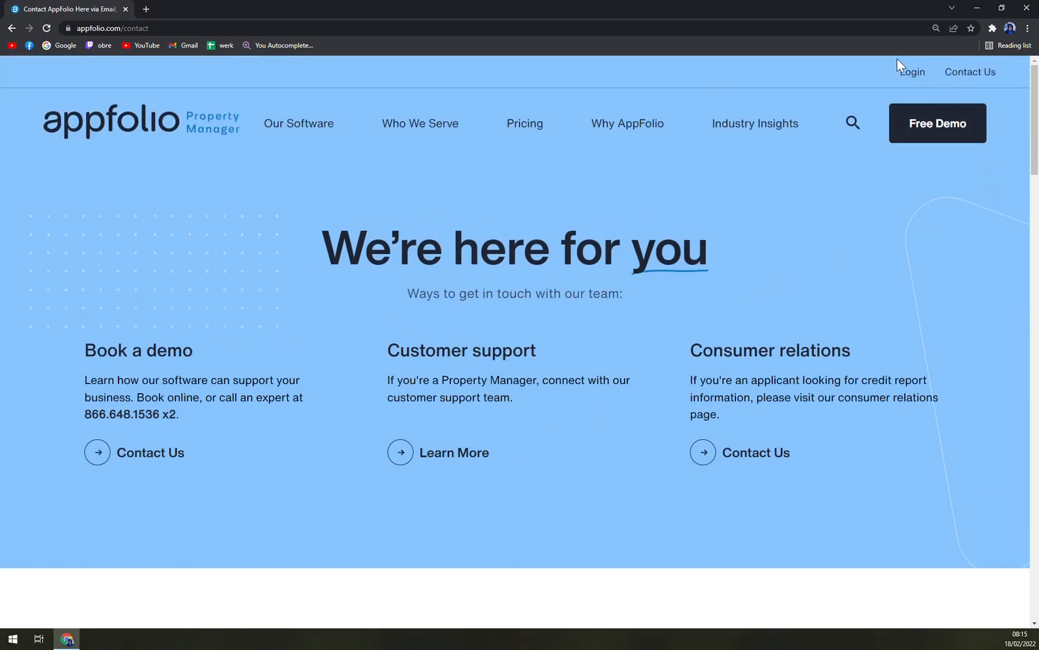
click(911, 72)
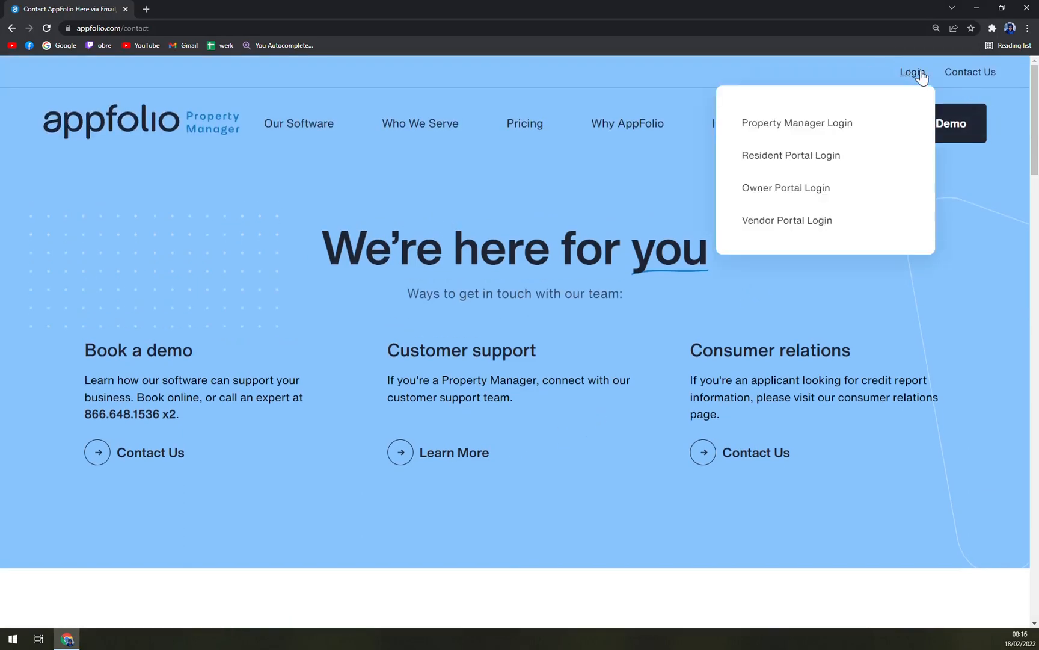
mouse_move(797, 123)
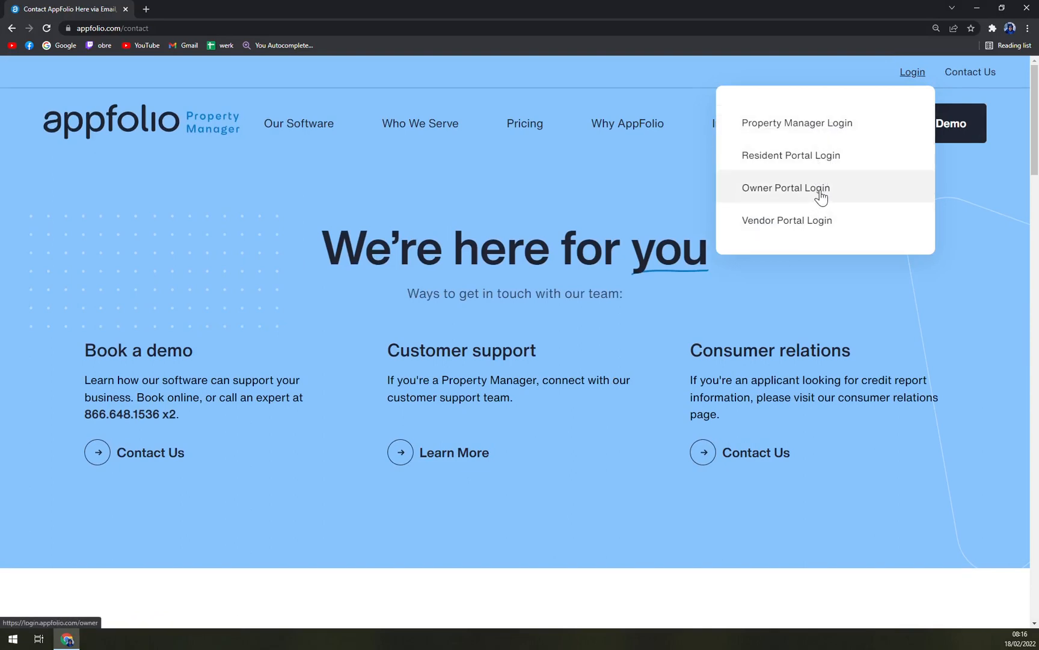
mouse_move(786, 220)
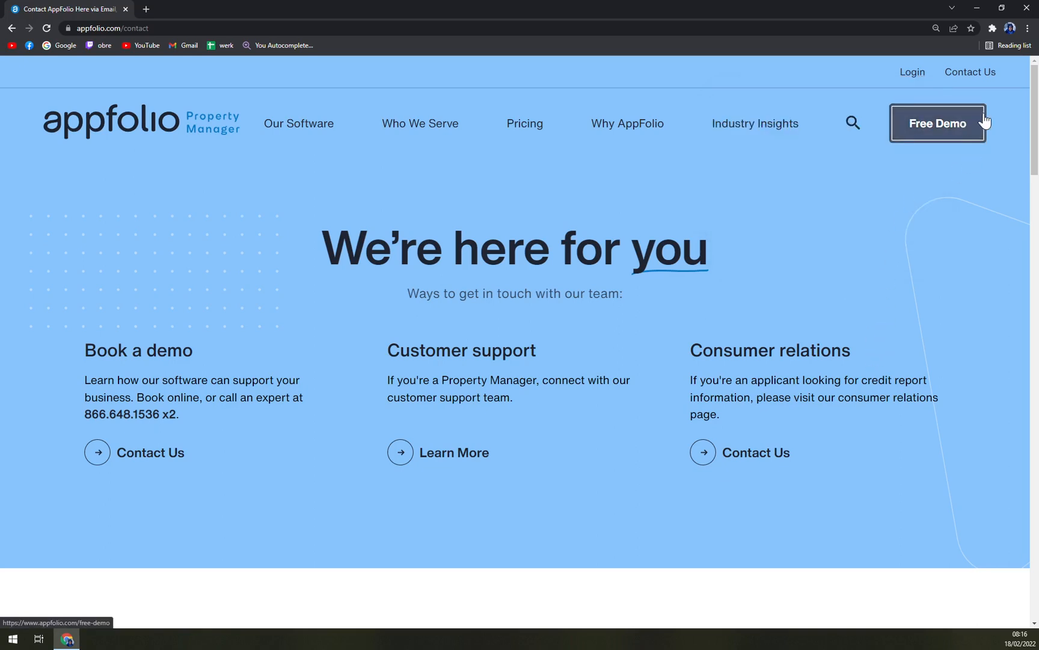
Reopen the free demo booking form and bring the company and portfolio size fields into view
click(937, 123)
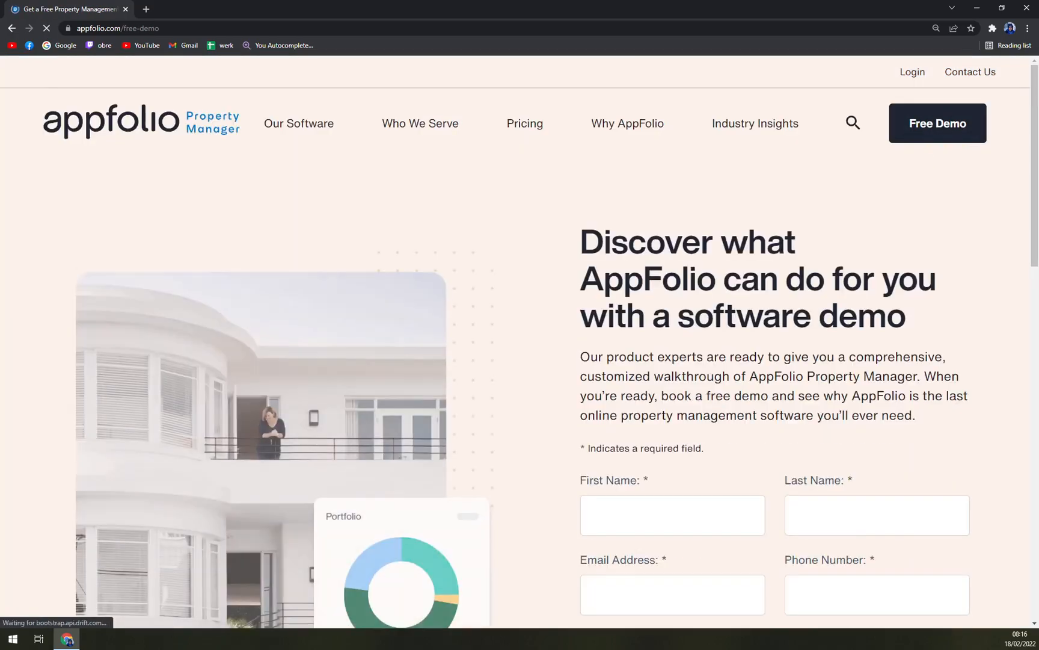
scroll(down, 3)
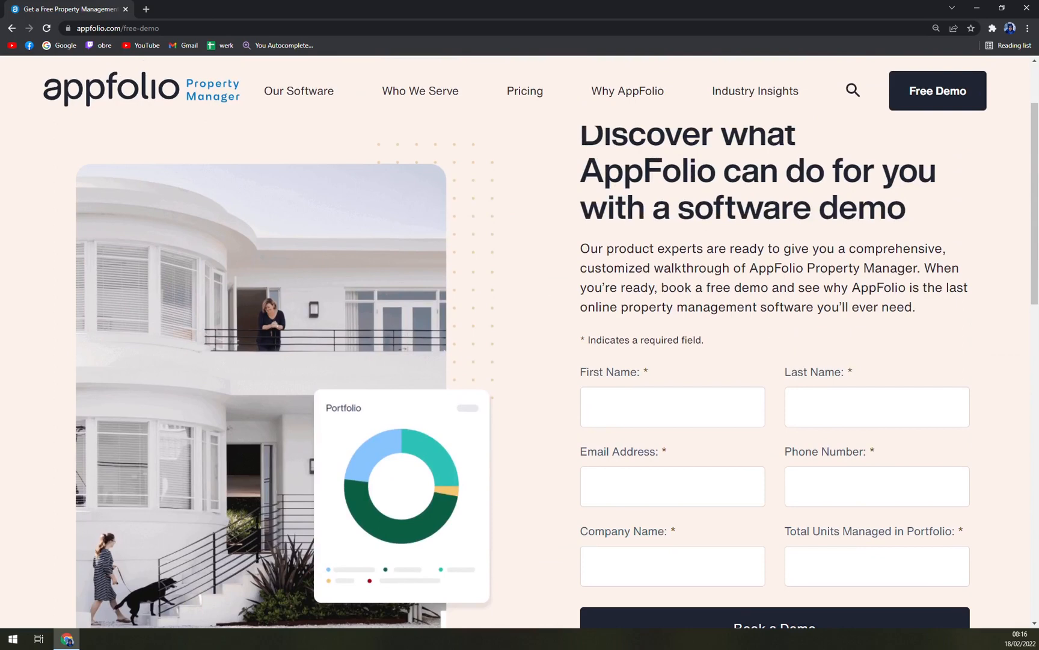
mouse_move(407, 257)
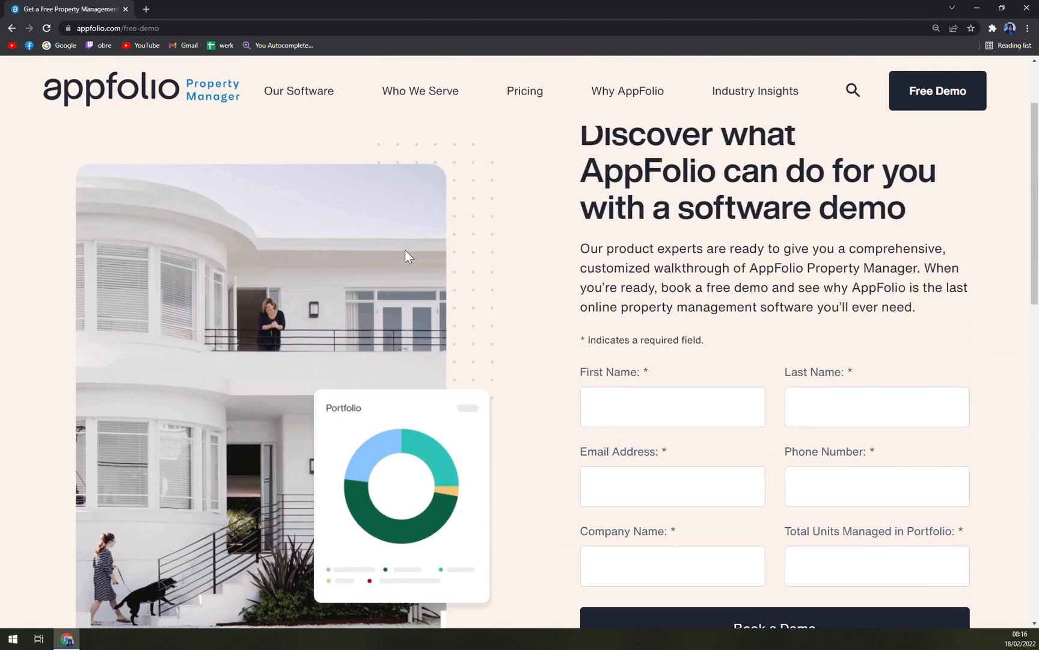
mouse_move(408, 256)
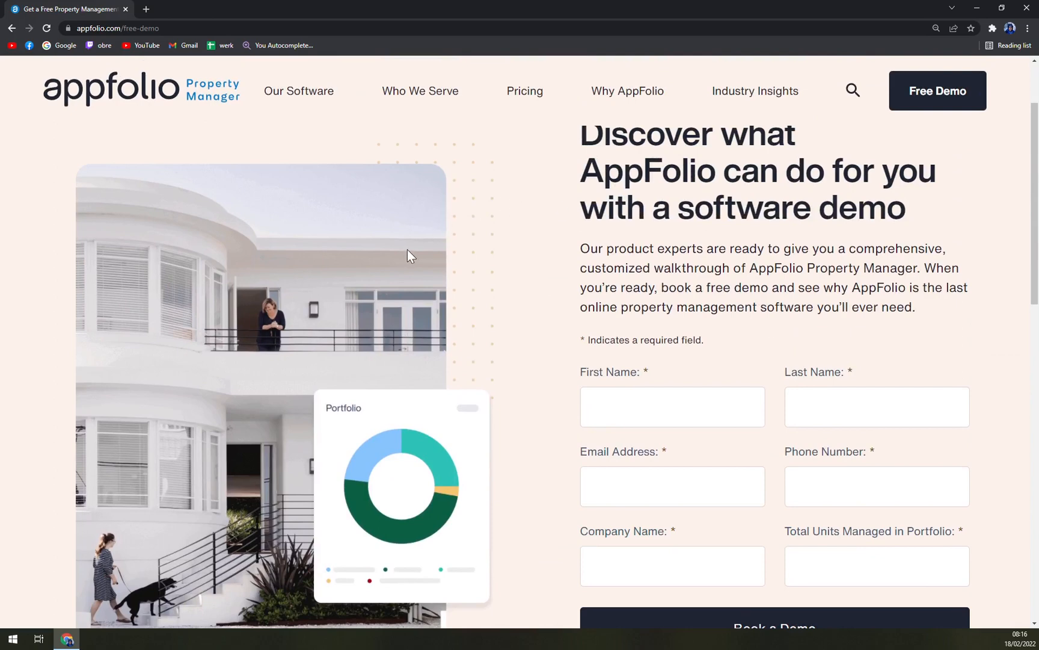